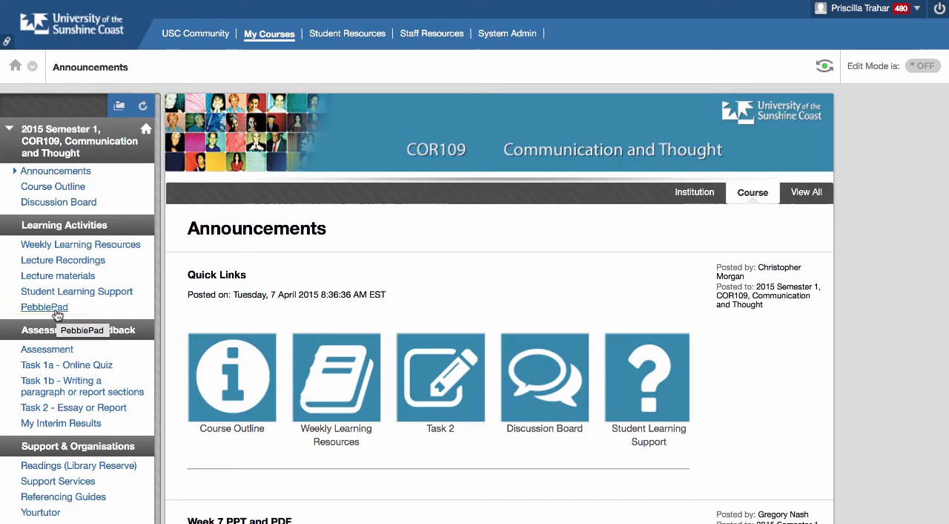
Step: Open PebblePad from the COR109 course menu's Learning Activities section in Blackboard
{"action": "left_click", "coordinate": [43, 306]}
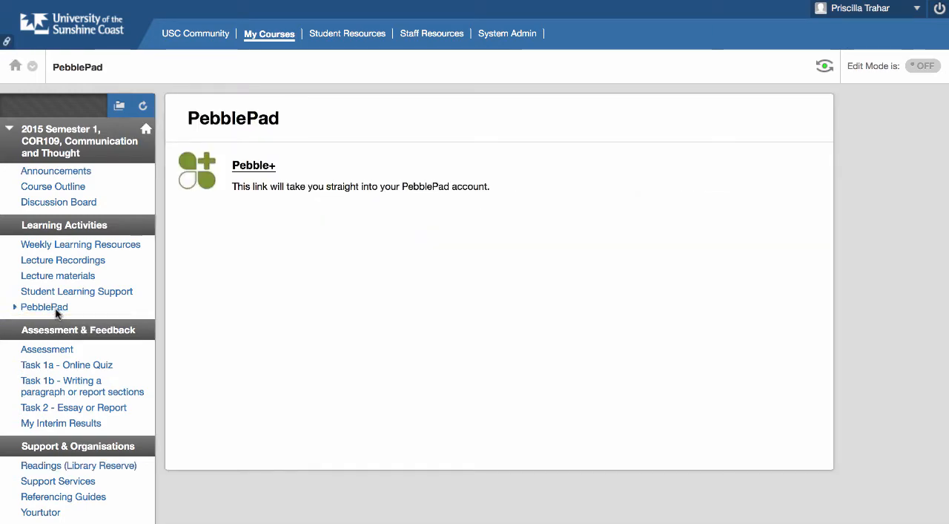
{"action": "mouse_move", "coordinate": [256, 171]}
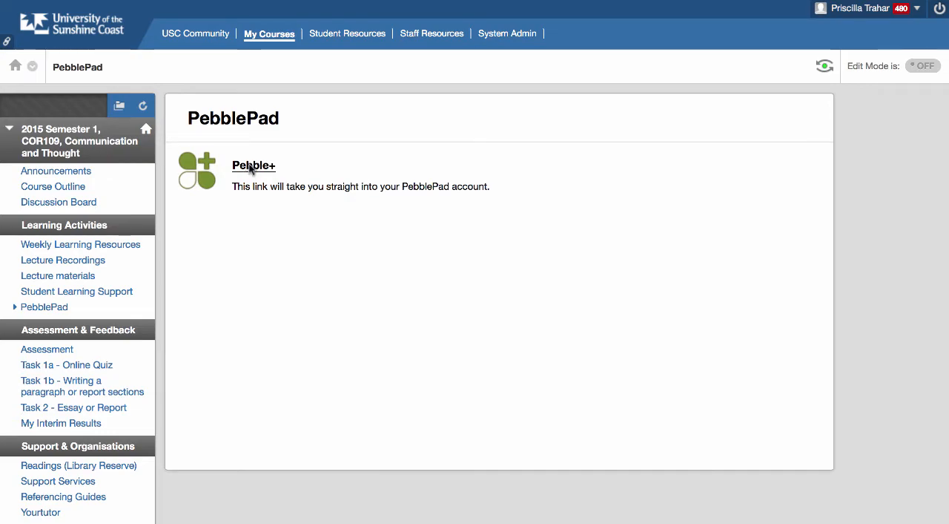
Step: Follow the Pebble+ link from the course's PebblePad page into the Pebble+ home
{"action": "left_click", "coordinate": [253, 165]}
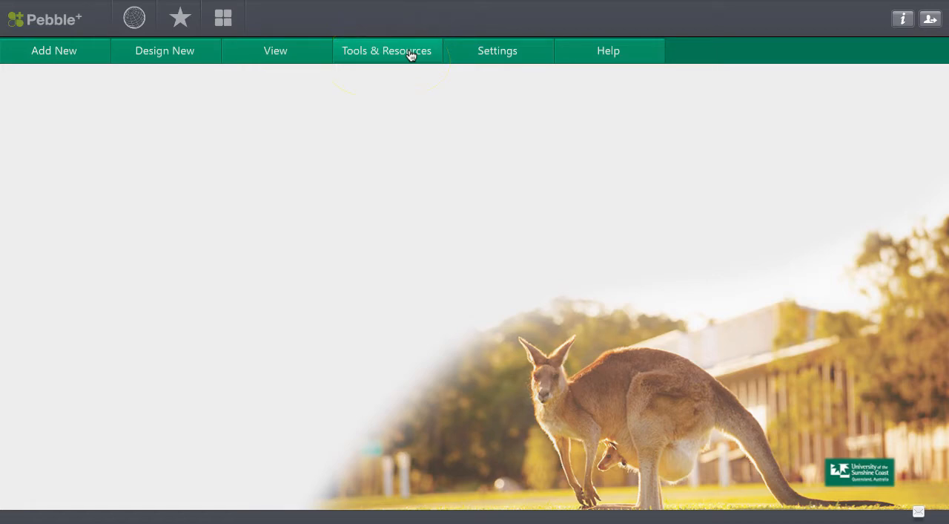
Step: Open the Resource Centre from the Tools & Resources menu
{"action": "left_click", "coordinate": [386, 50]}
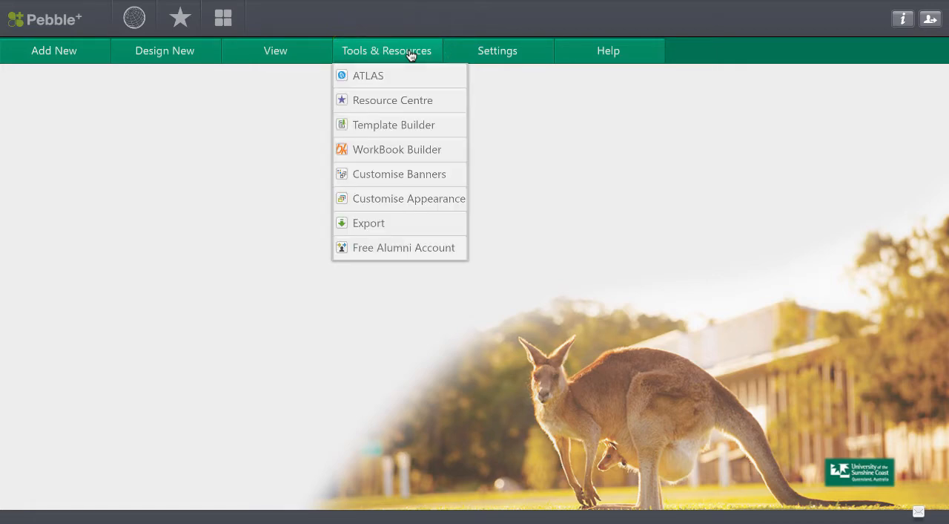
{"action": "mouse_move", "coordinate": [380, 105]}
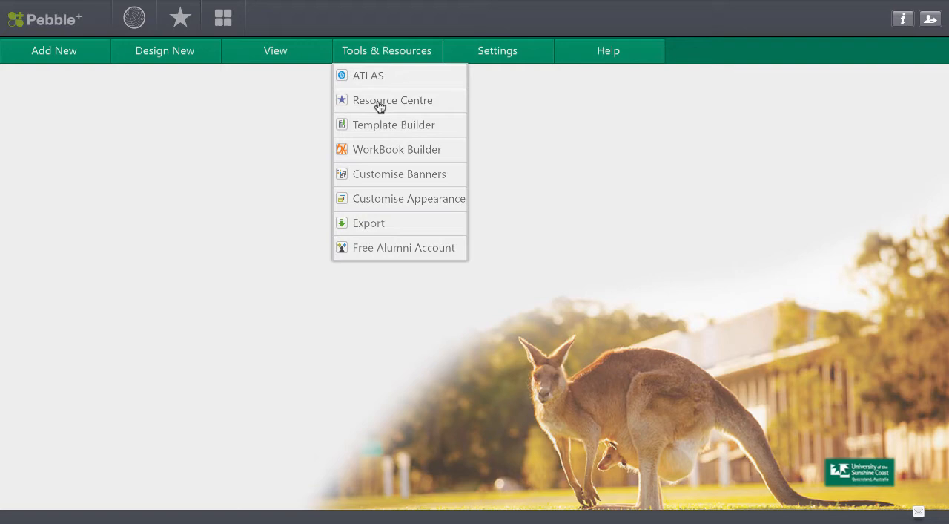
{"action": "mouse_move", "coordinate": [350, 109]}
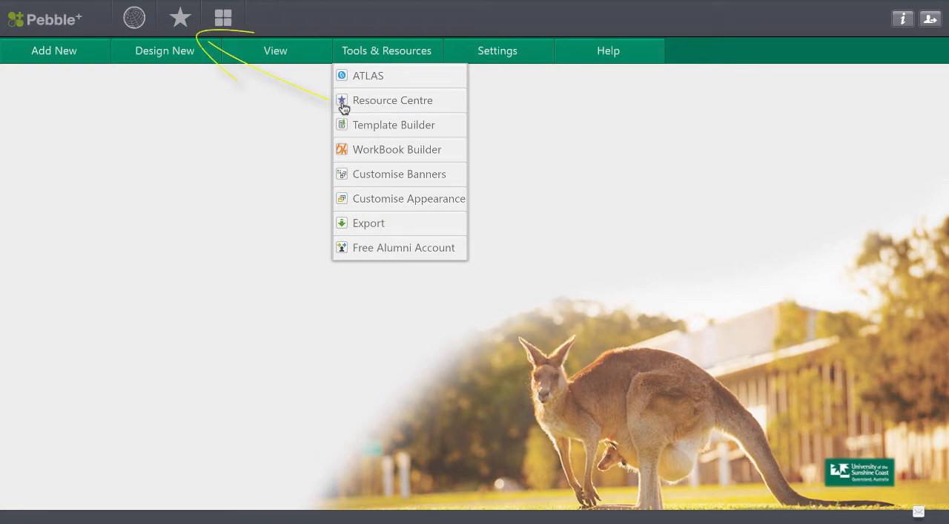
{"action": "mouse_move", "coordinate": [180, 16]}
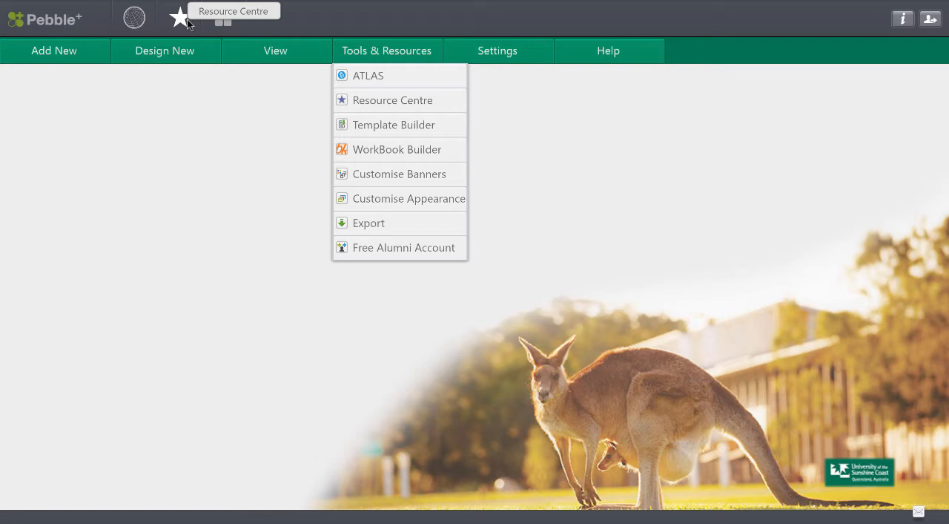
{"action": "left_click", "coordinate": [394, 99]}
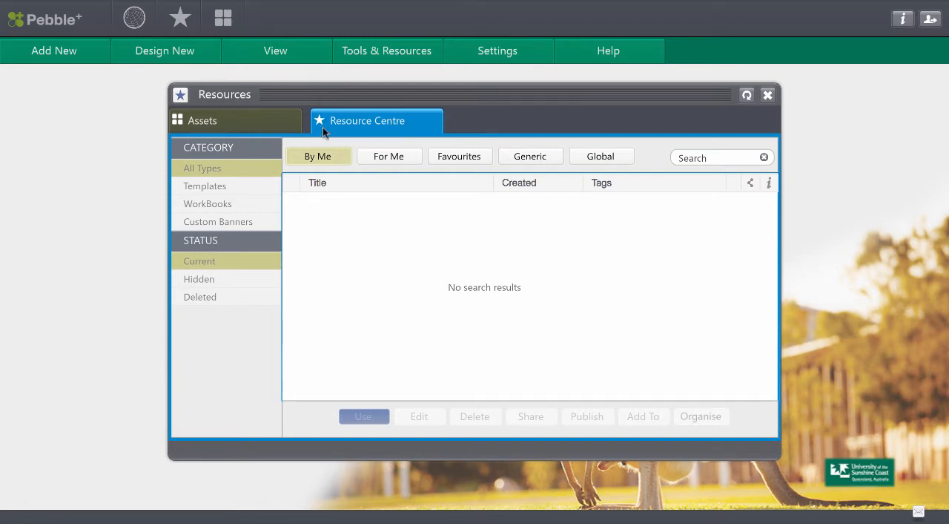
{"action": "mouse_move", "coordinate": [332, 167]}
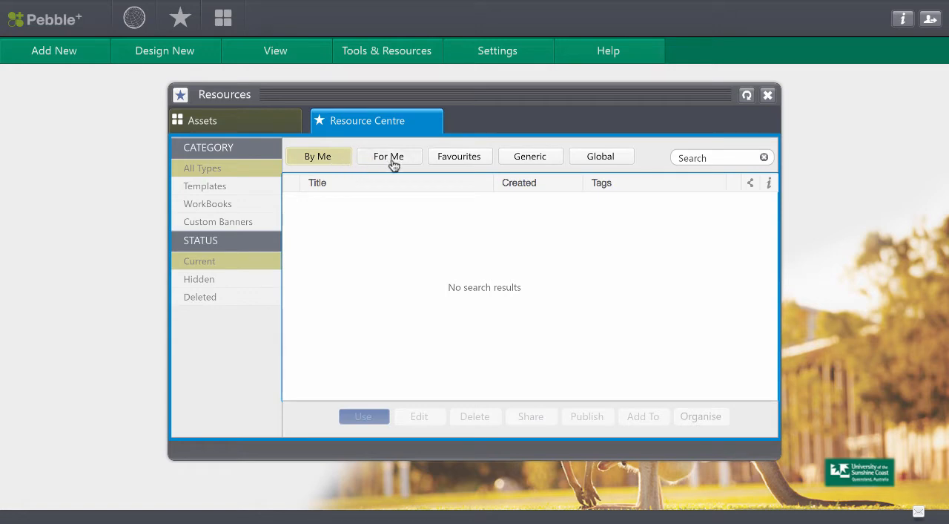
Step: Filter the Resource Centre to For Me and select the COR109 Group work workbook
{"action": "left_click", "coordinate": [389, 156]}
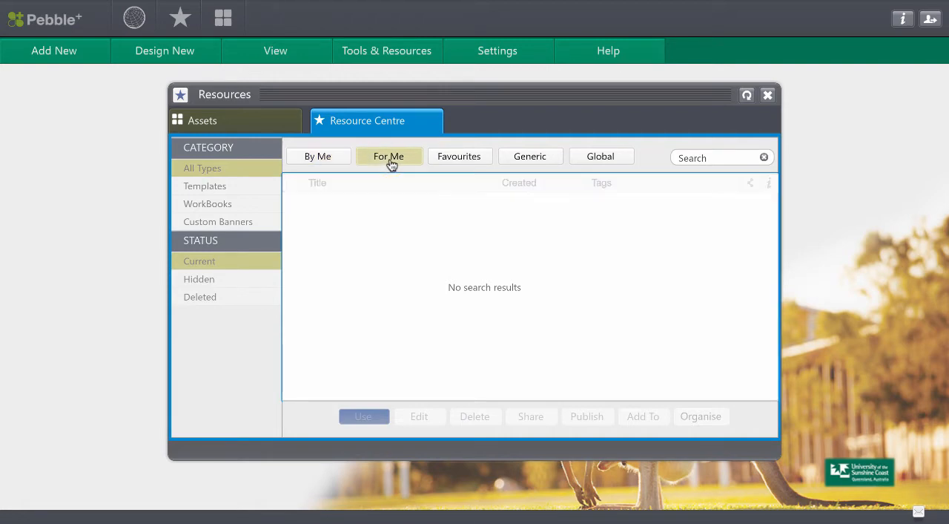
{"action": "left_click", "coordinate": [389, 156]}
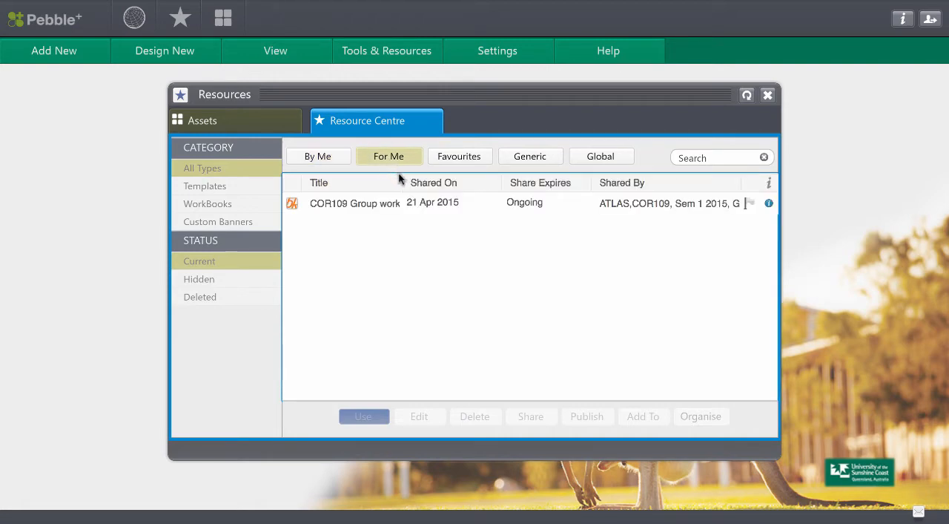
{"action": "left_click_drag", "start_coordinate": [404, 182], "coordinate": [453, 183]}
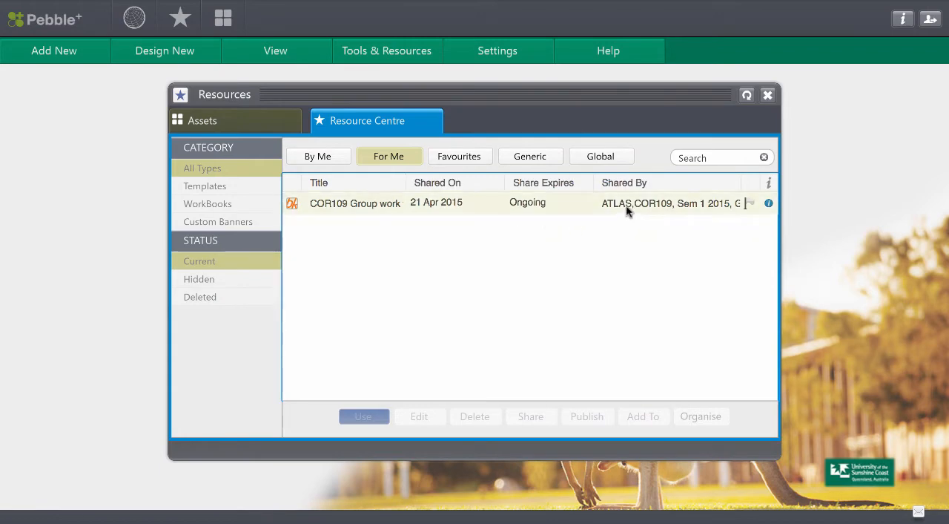
{"action": "mouse_move", "coordinate": [679, 210]}
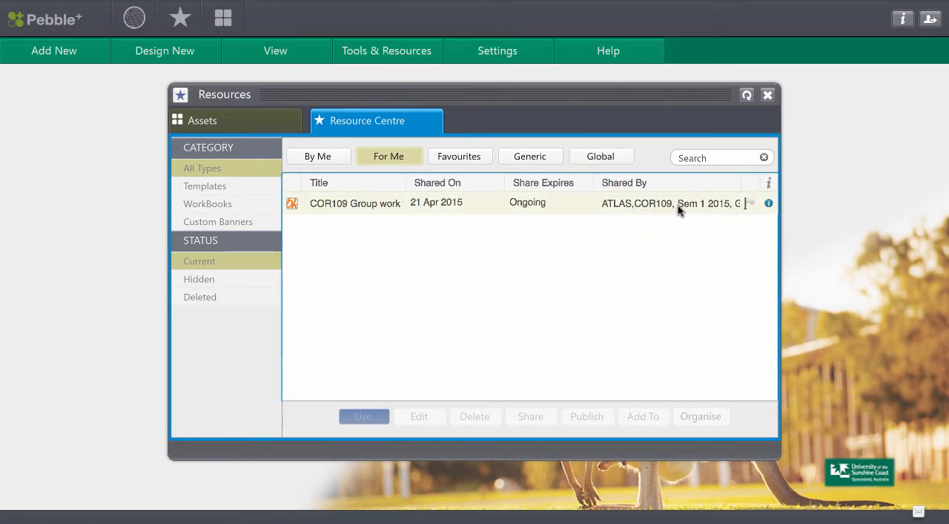
{"action": "mouse_move", "coordinate": [726, 209]}
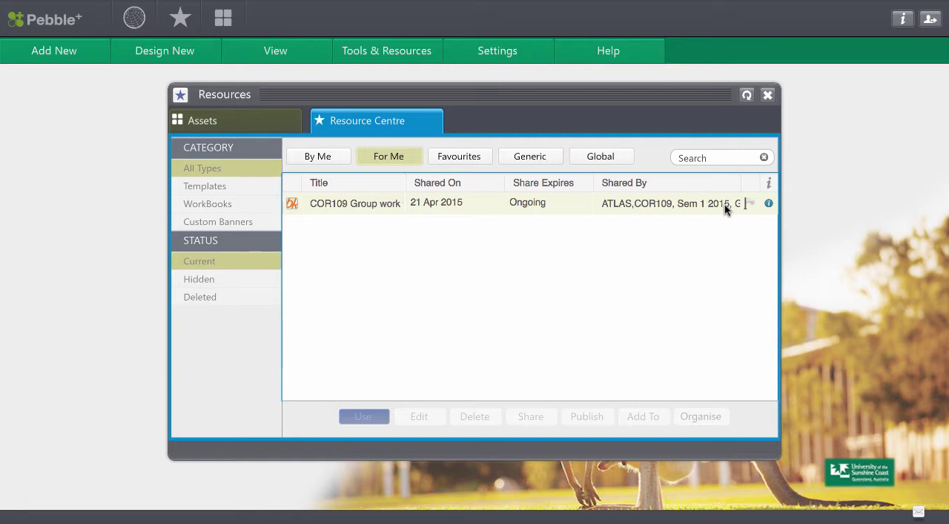
{"action": "mouse_move", "coordinate": [635, 206]}
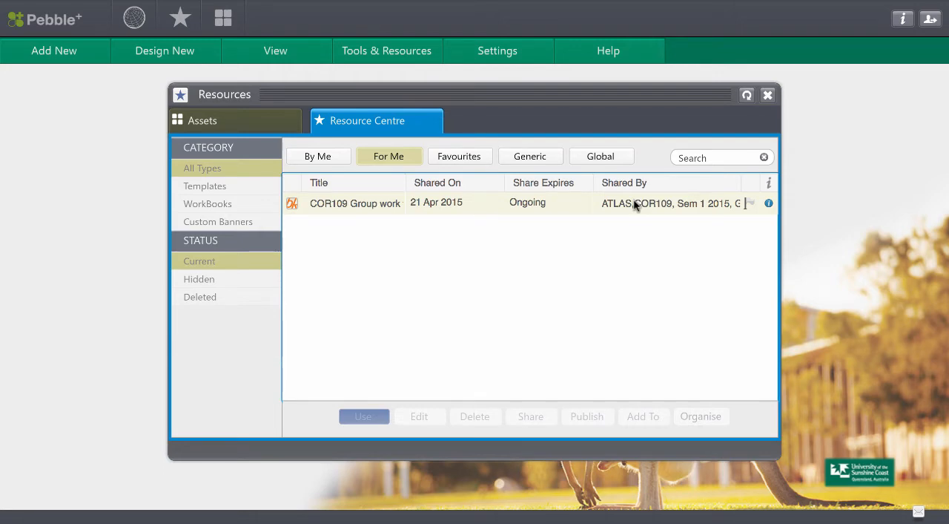
{"action": "left_click", "coordinate": [356, 203]}
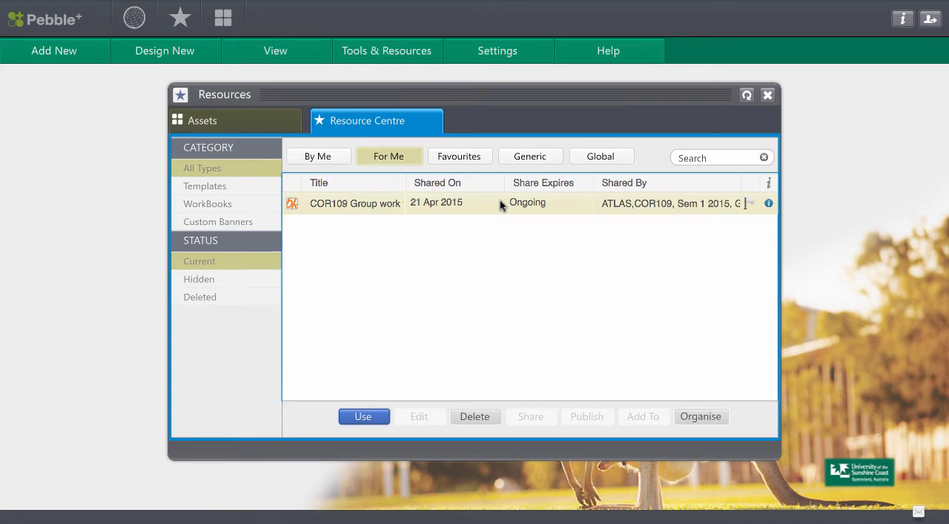
{"action": "mouse_move", "coordinate": [493, 205]}
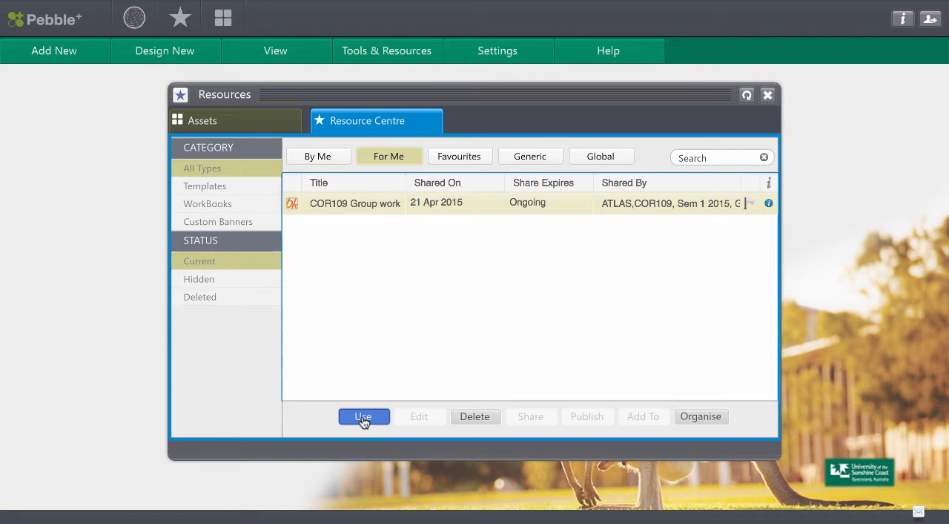
Step: Use the COR109 Group work workbook and accept the auto-submit notice
{"action": "left_click", "coordinate": [363, 415]}
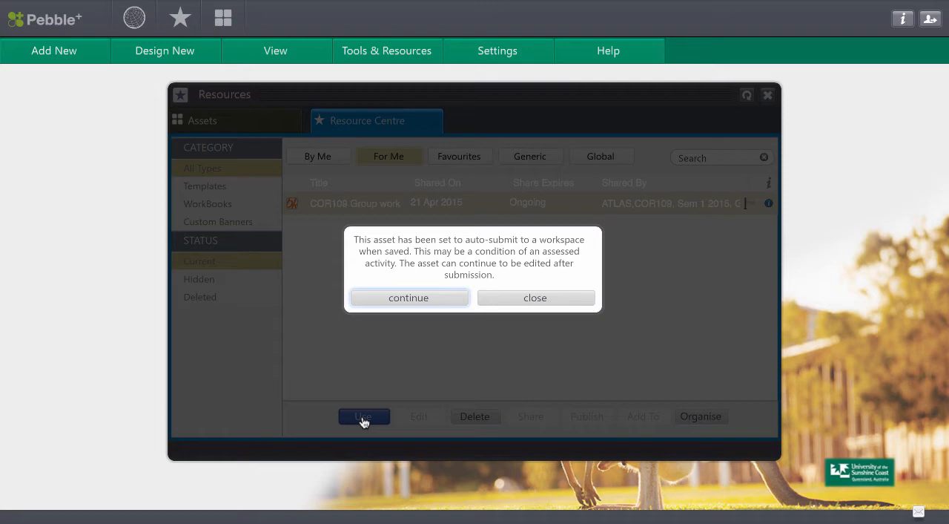
{"action": "mouse_move", "coordinate": [458, 322]}
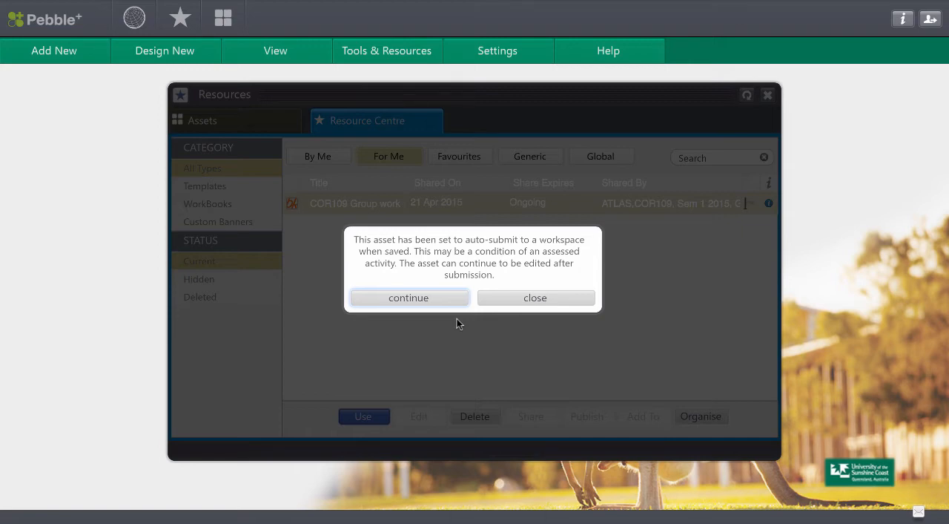
{"action": "mouse_move", "coordinate": [416, 302]}
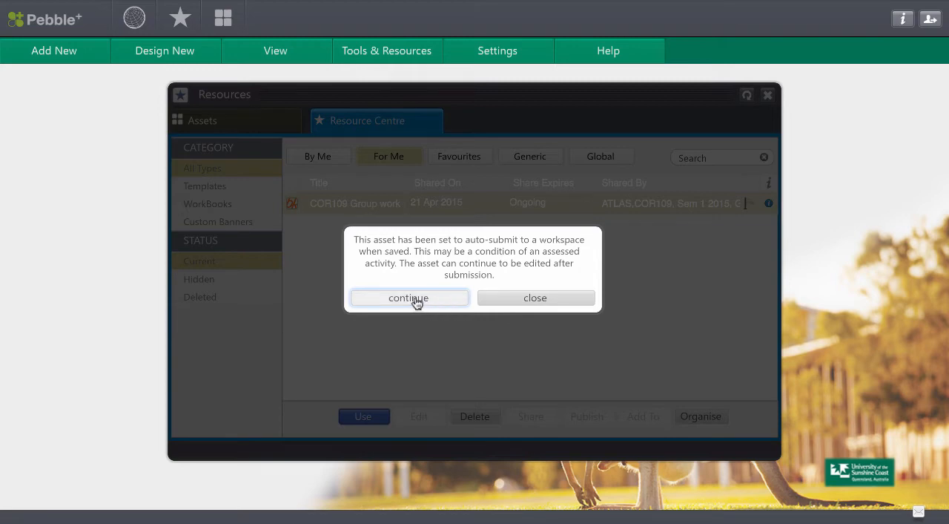
{"action": "left_click", "coordinate": [408, 297]}
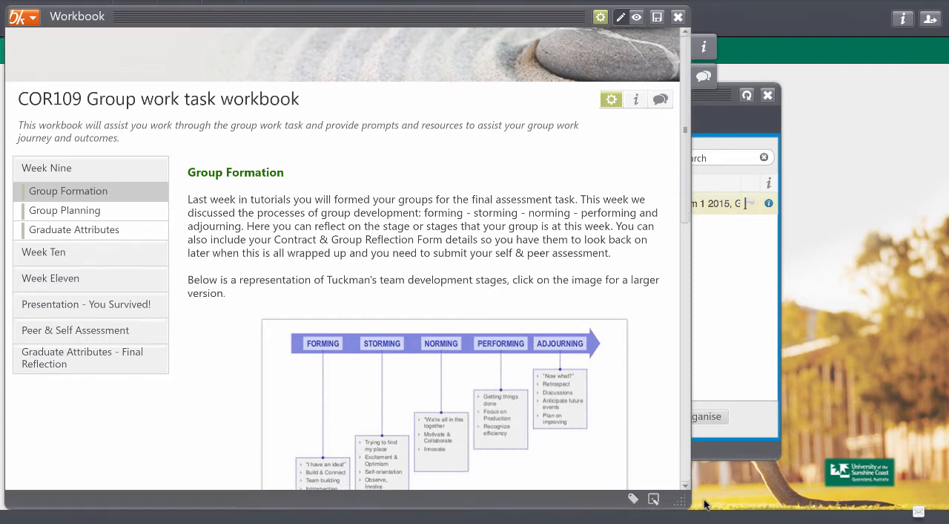
{"action": "mouse_move", "coordinate": [628, 294]}
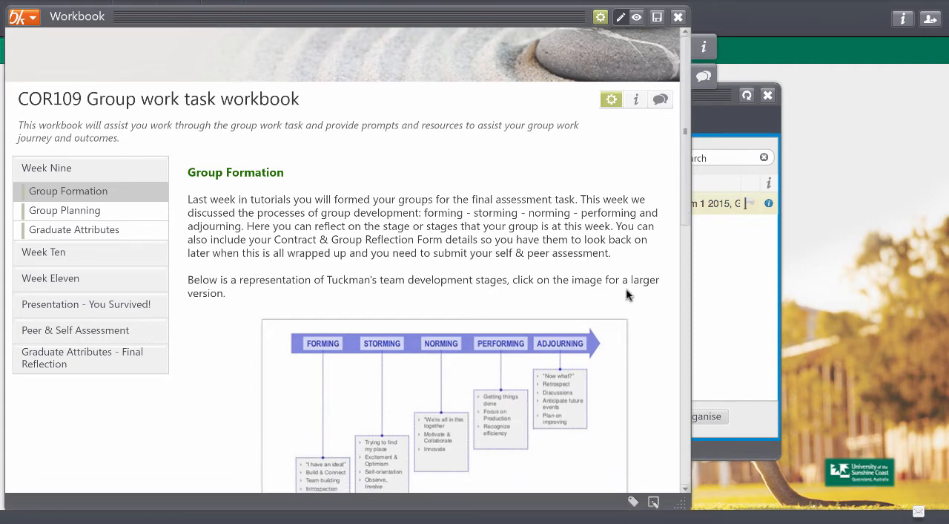
{"action": "mouse_move", "coordinate": [208, 255]}
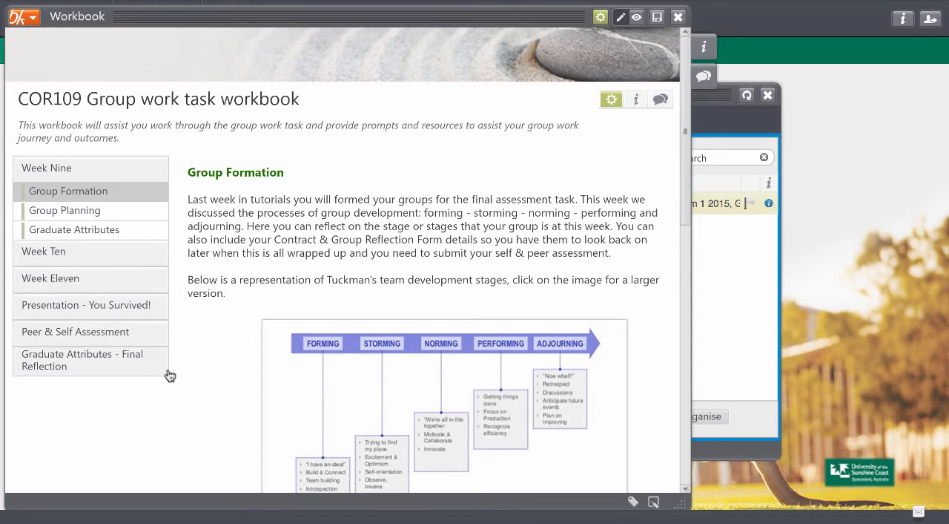
{"action": "mouse_move", "coordinate": [218, 283]}
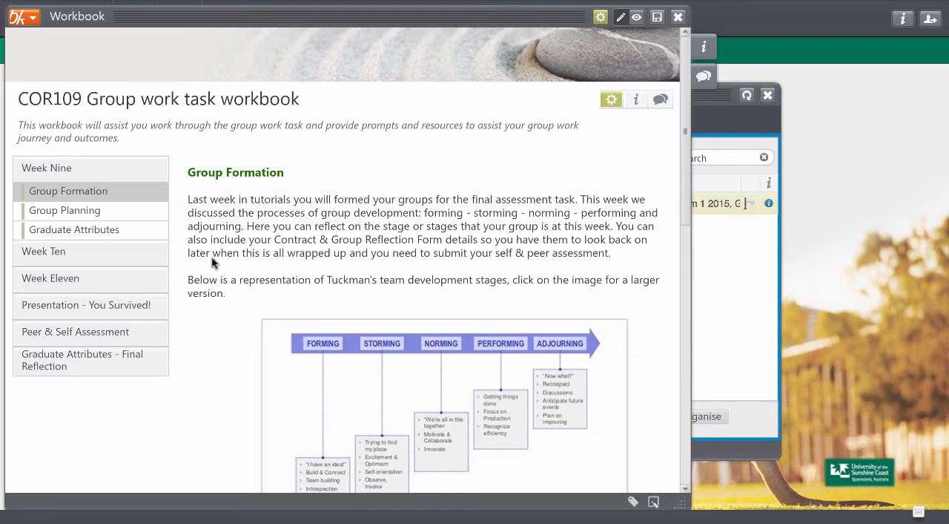
{"action": "mouse_move", "coordinate": [667, 163]}
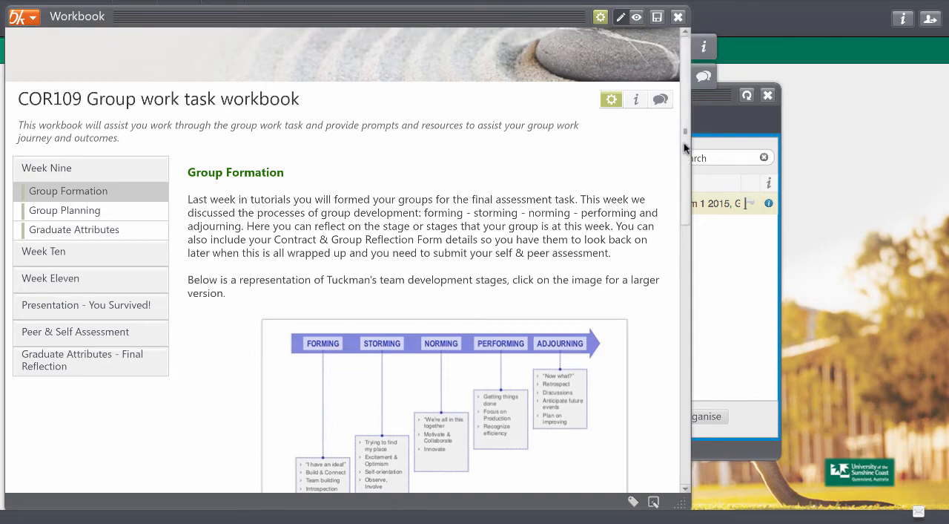
Step: Scroll through the Forming and Storming prompts, then go to Week Nine's Group Planning page
{"action": "scroll", "scroll_direction": "up", "scroll_amount": 3}
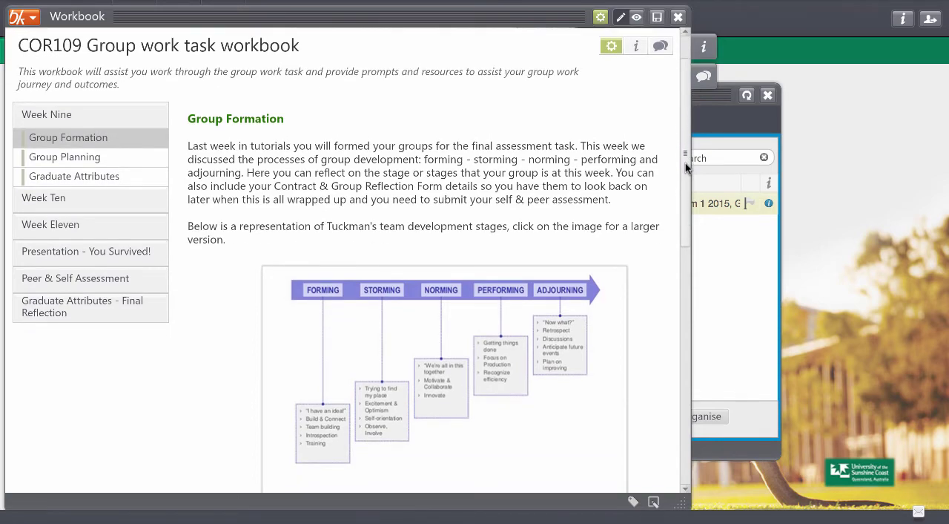
{"action": "scroll", "scroll_direction": "down", "scroll_amount": 3}
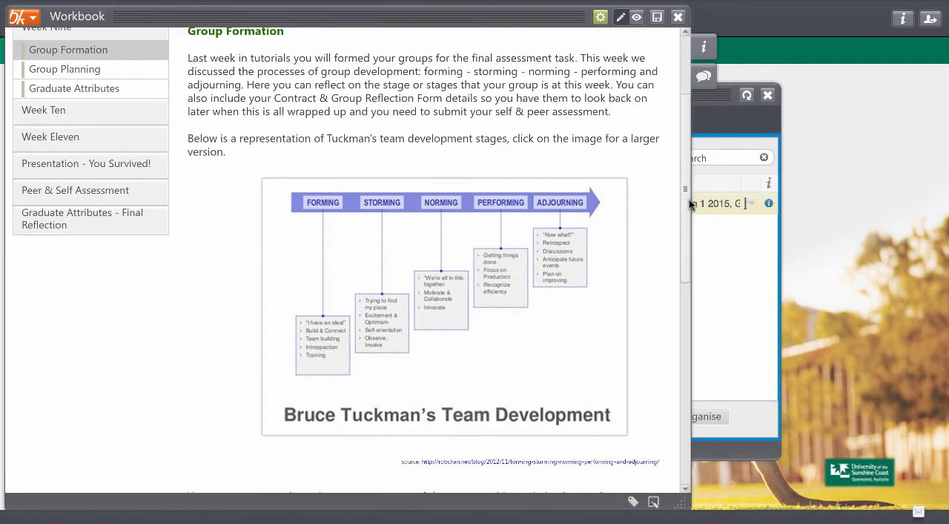
{"action": "scroll", "scroll_direction": "down", "scroll_amount": 3}
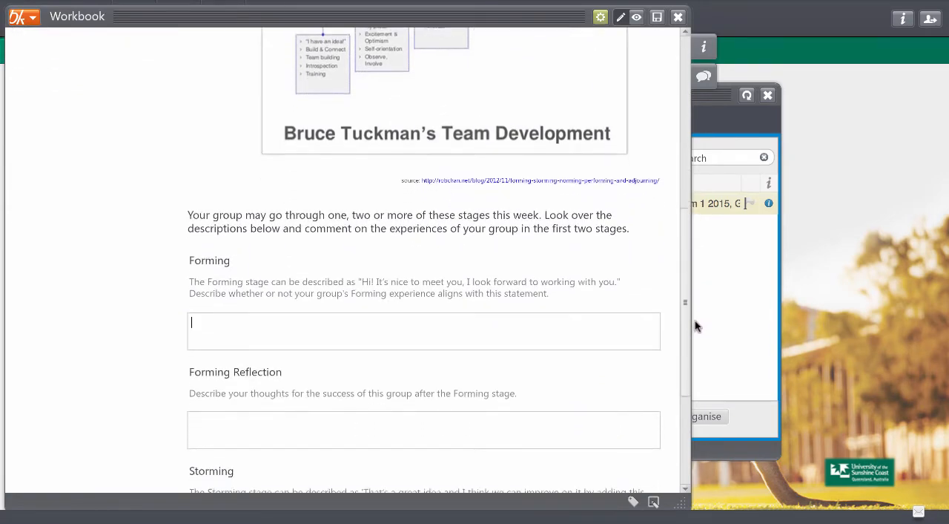
{"action": "scroll", "scroll_direction": "down", "scroll_amount": 3}
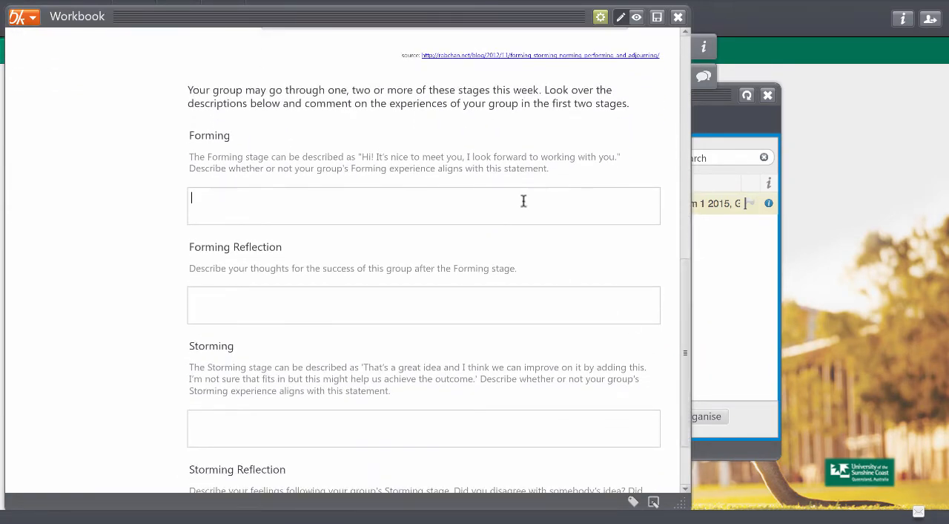
{"action": "mouse_move", "coordinate": [608, 288]}
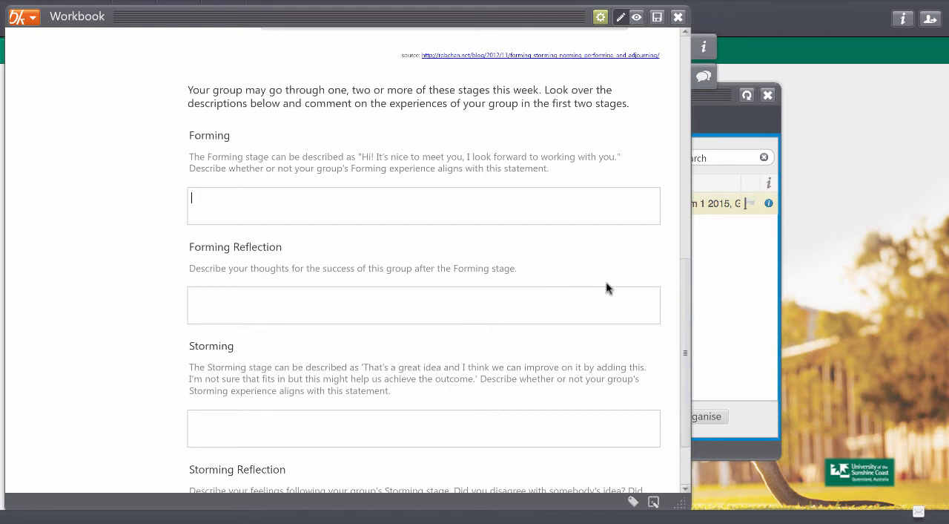
{"action": "mouse_move", "coordinate": [686, 291]}
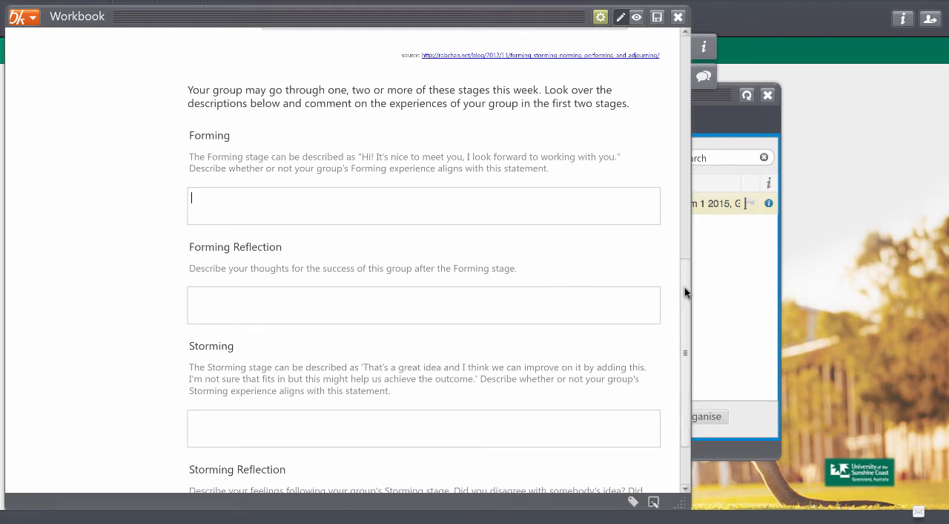
{"action": "scroll", "scroll_direction": "down", "scroll_amount": 3}
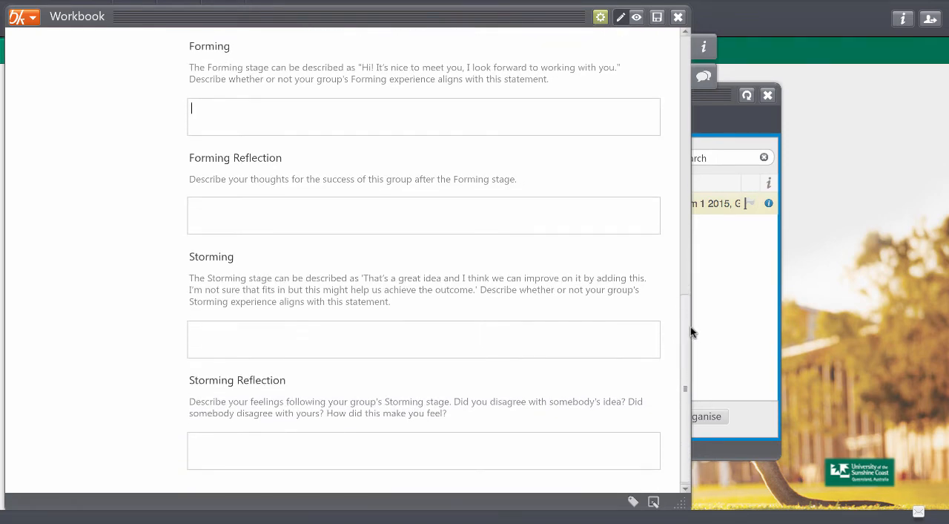
{"action": "left_click", "coordinate": [68, 79]}
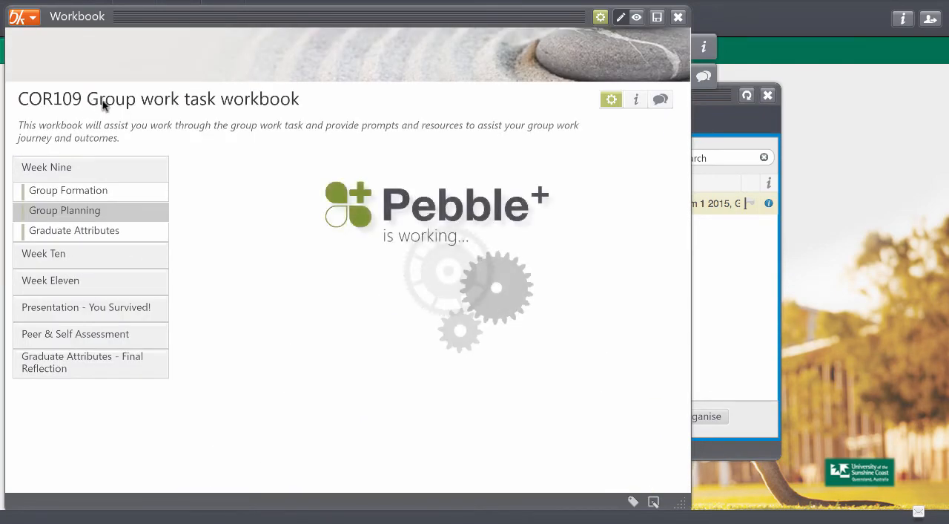
Step: Scroll through the Group Planning member, agreements, expectations and Week 9 meeting tables
{"action": "left_click", "coordinate": [65, 209]}
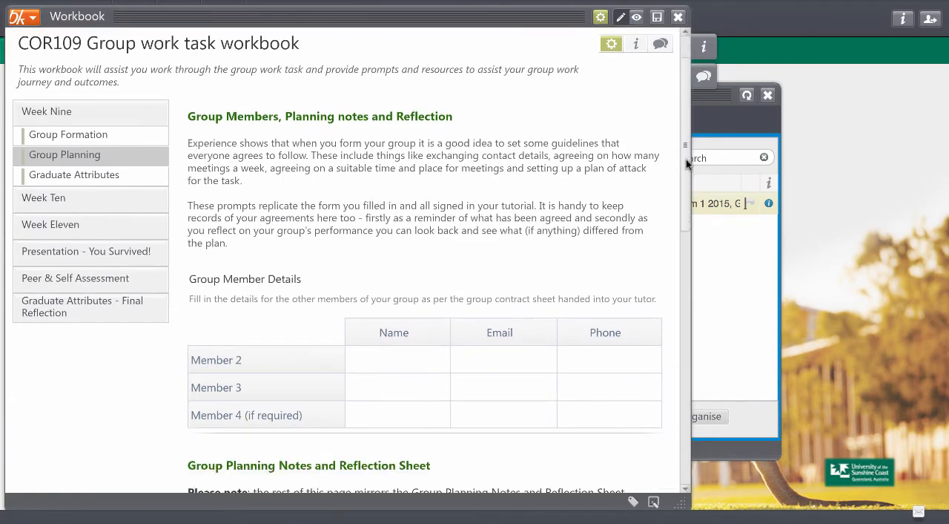
{"action": "scroll", "scroll_direction": "down", "scroll_amount": 3}
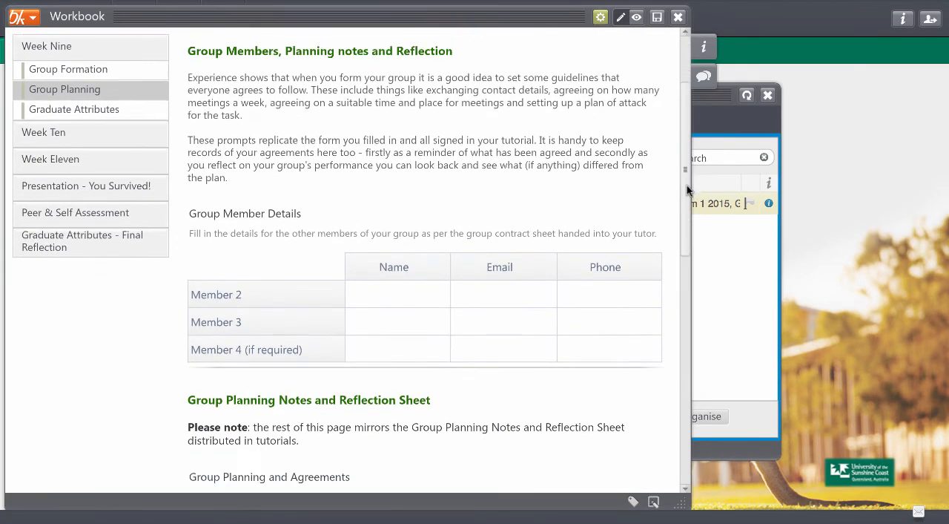
{"action": "scroll", "scroll_direction": "down", "scroll_amount": 3}
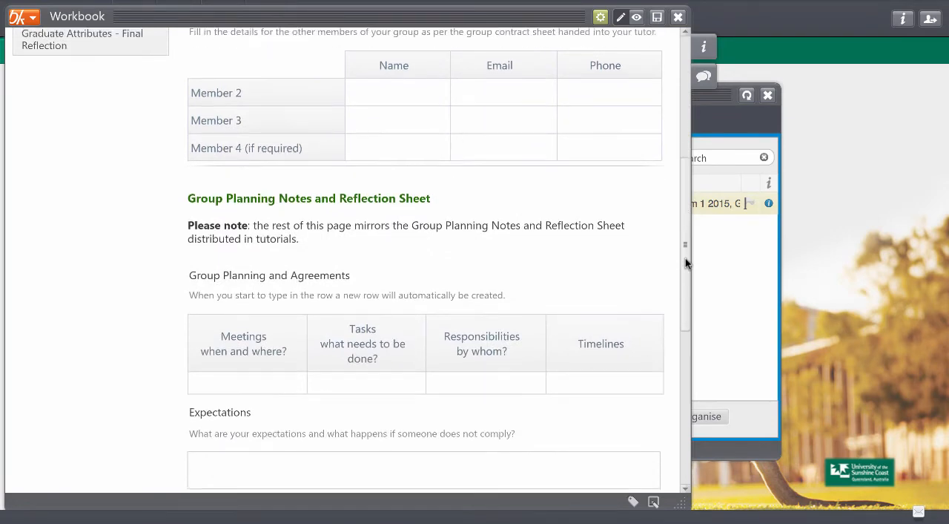
{"action": "scroll", "scroll_direction": "down", "scroll_amount": 3}
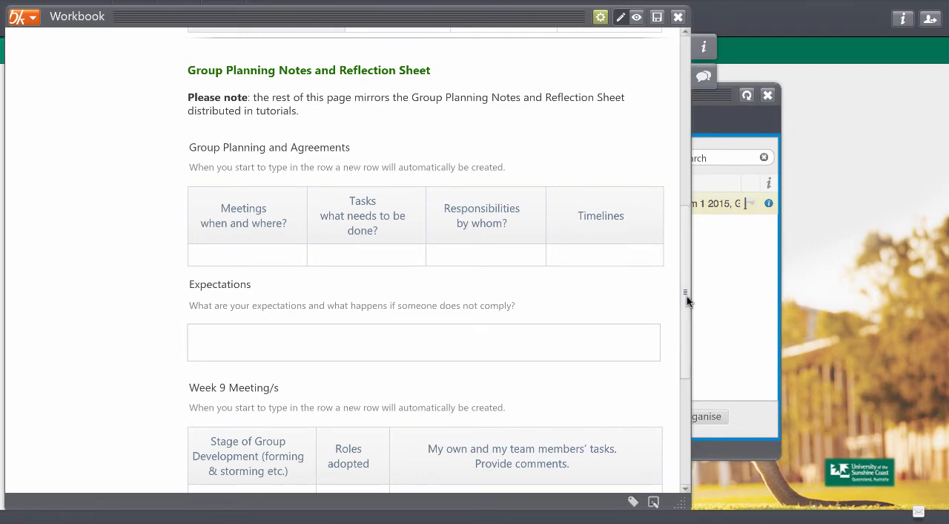
{"action": "scroll", "scroll_direction": "down", "scroll_amount": 3}
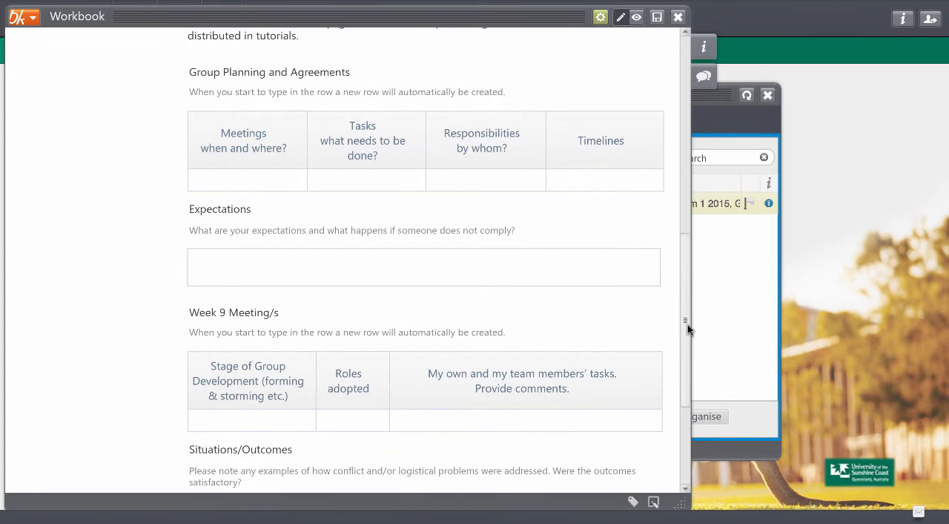
{"action": "scroll", "scroll_direction": "down", "scroll_amount": 3}
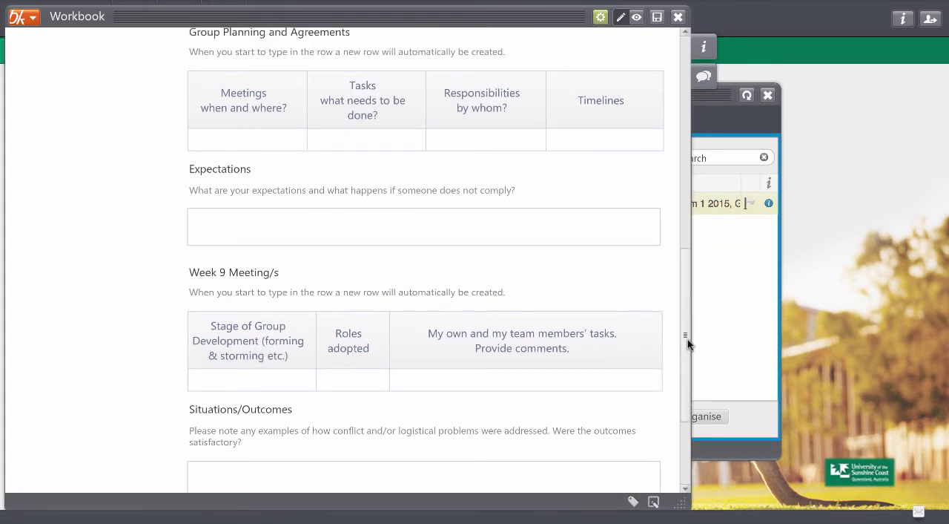
{"action": "scroll", "scroll_direction": "down", "scroll_amount": 3}
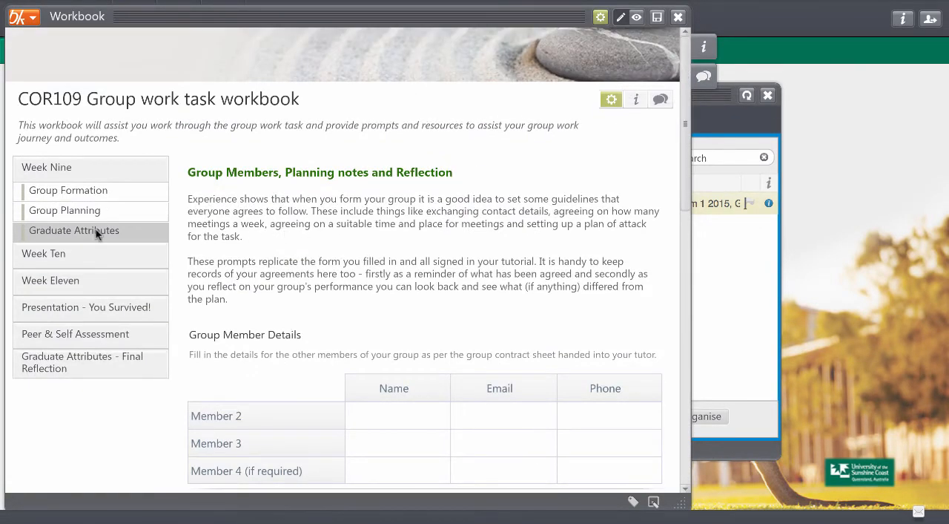
Step: On the Graduate Attributes Communication page, rate skills 4 with a reason about communicating well
{"action": "left_click", "coordinate": [74, 230]}
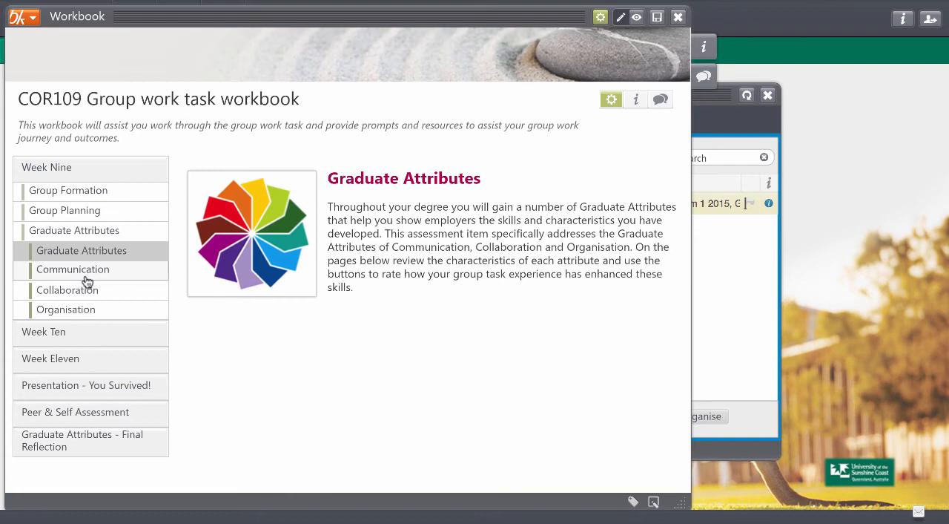
{"action": "left_click", "coordinate": [73, 269]}
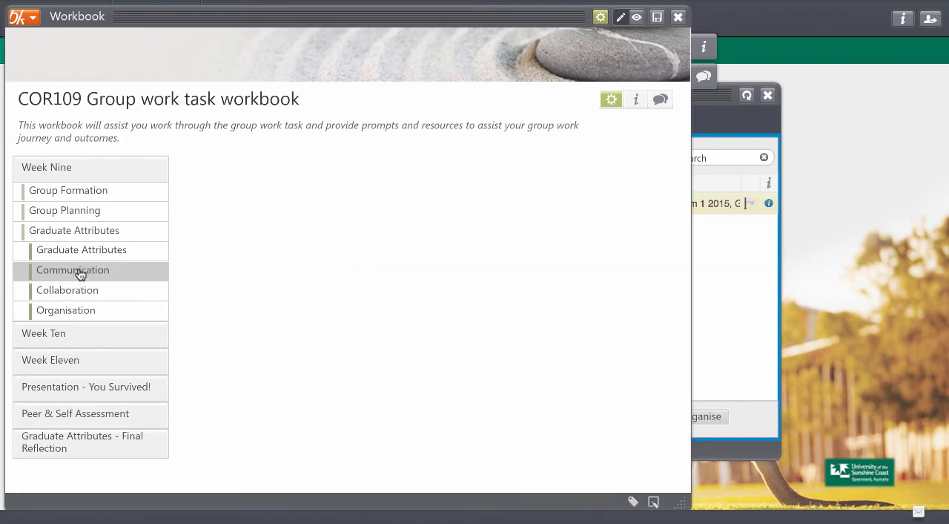
{"action": "left_click", "coordinate": [72, 269]}
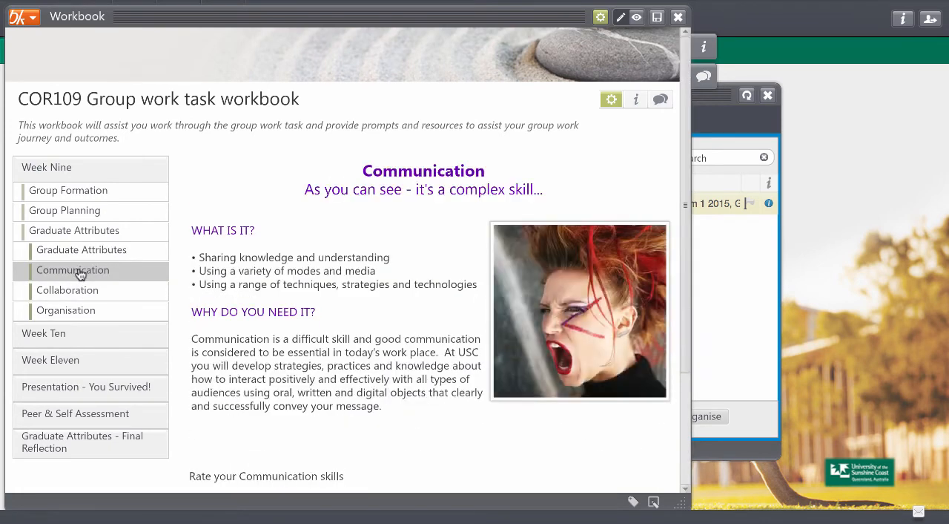
{"action": "scroll", "scroll_direction": "down", "scroll_amount": 3}
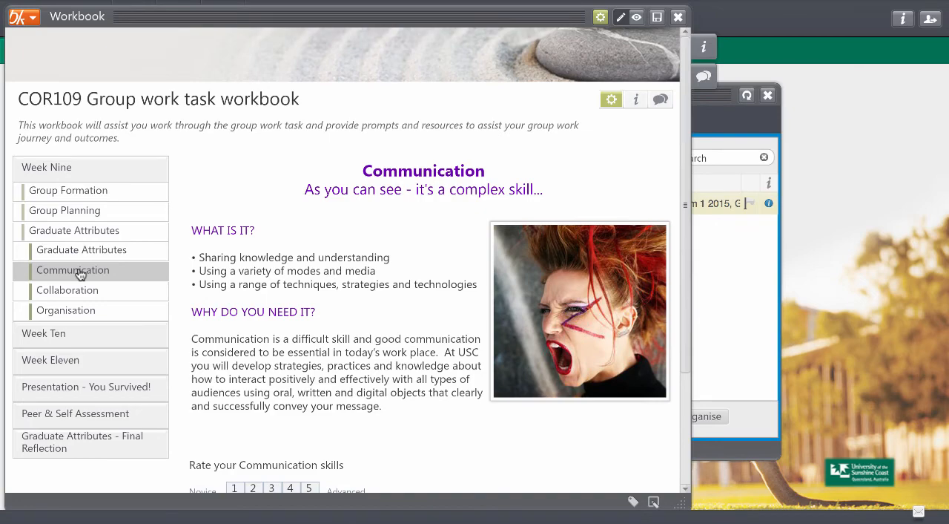
{"action": "mouse_move", "coordinate": [433, 245]}
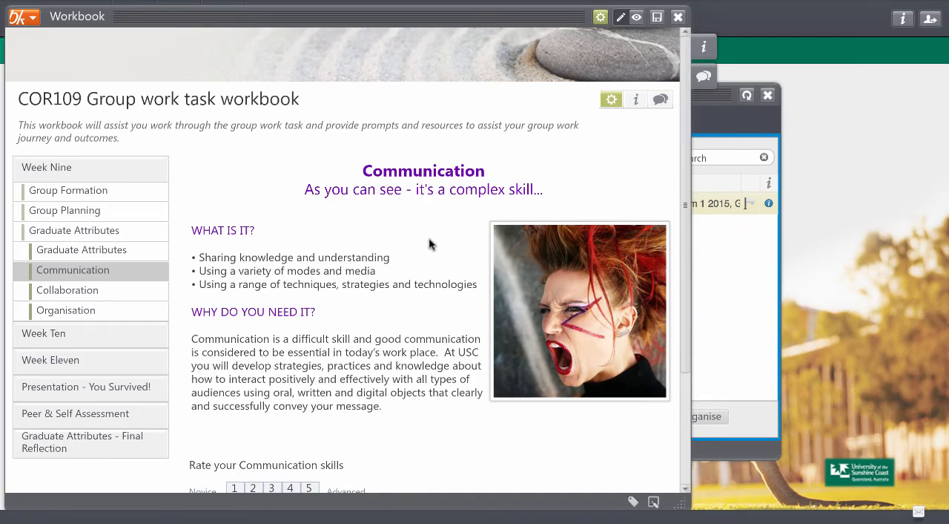
{"action": "scroll", "scroll_direction": "up", "scroll_amount": 3}
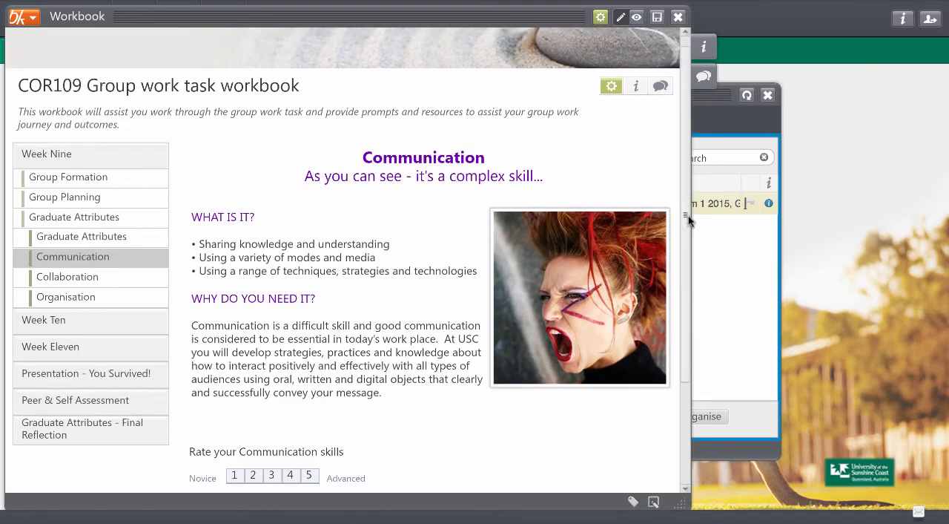
{"action": "scroll", "scroll_direction": "down", "scroll_amount": 3}
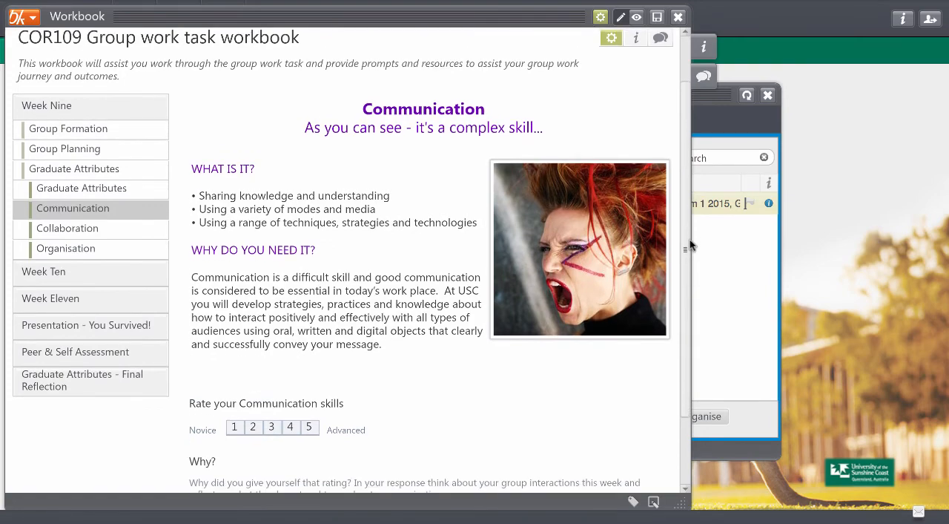
{"action": "scroll", "scroll_direction": "down", "scroll_amount": 3}
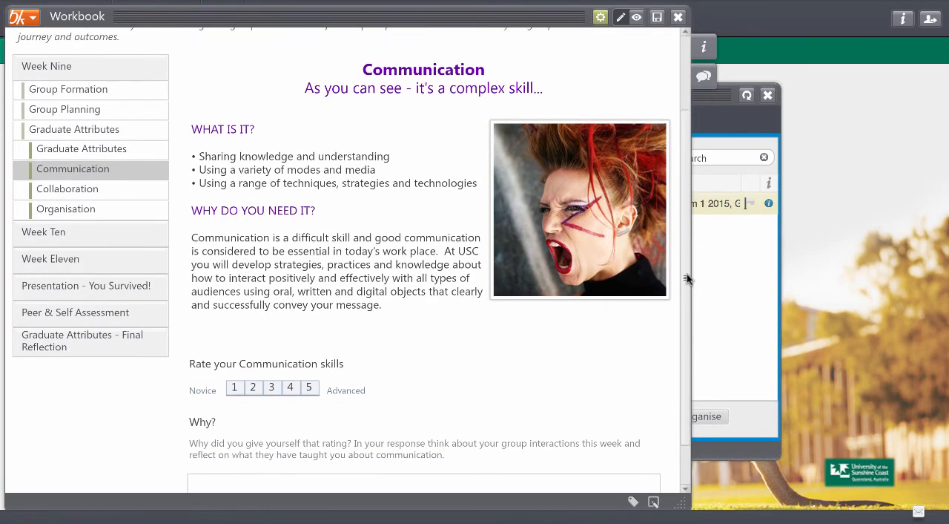
{"action": "scroll", "scroll_direction": "down", "scroll_amount": 3}
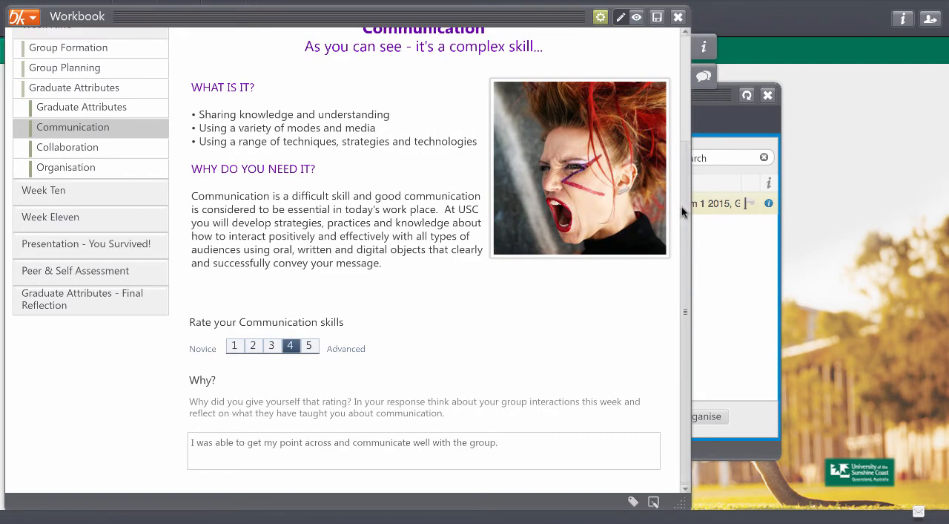
Step: Save the workbook and confirm its ATLAS Group Work Workbook submission is accepted
{"action": "scroll", "scroll_direction": "up", "scroll_amount": 3}
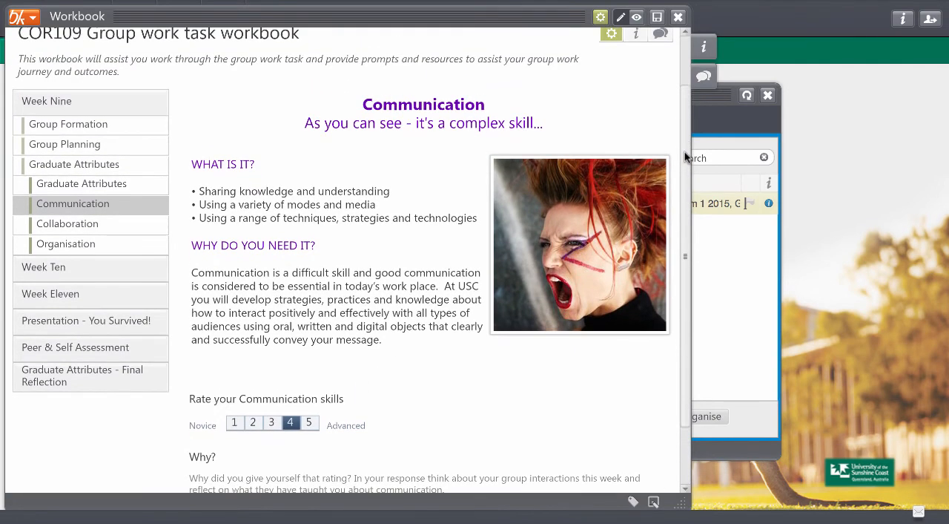
{"action": "scroll", "scroll_direction": "up", "scroll_amount": 3}
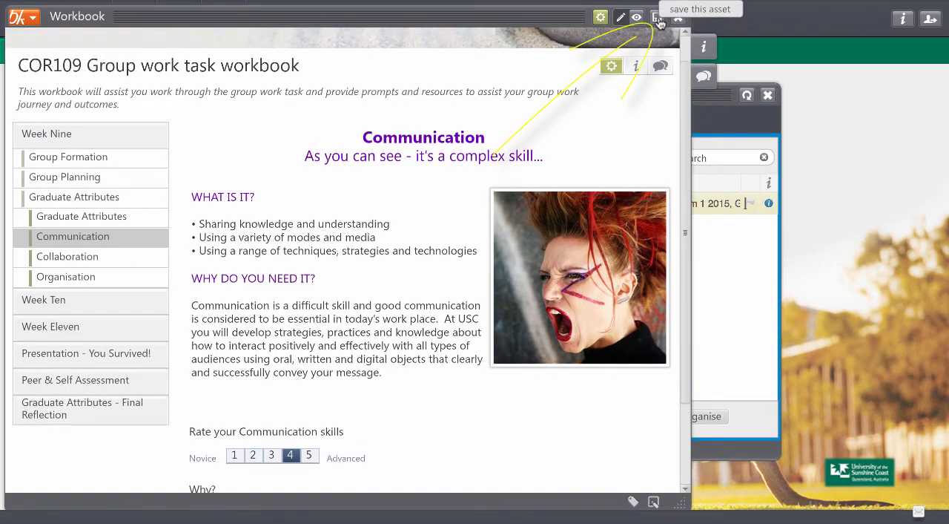
{"action": "left_click", "coordinate": [657, 16]}
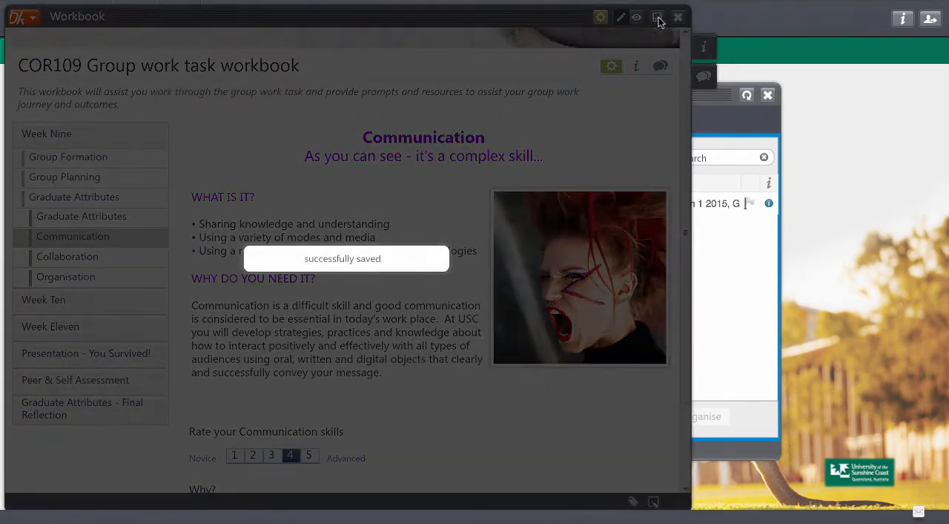
{"action": "left_click", "coordinate": [657, 17]}
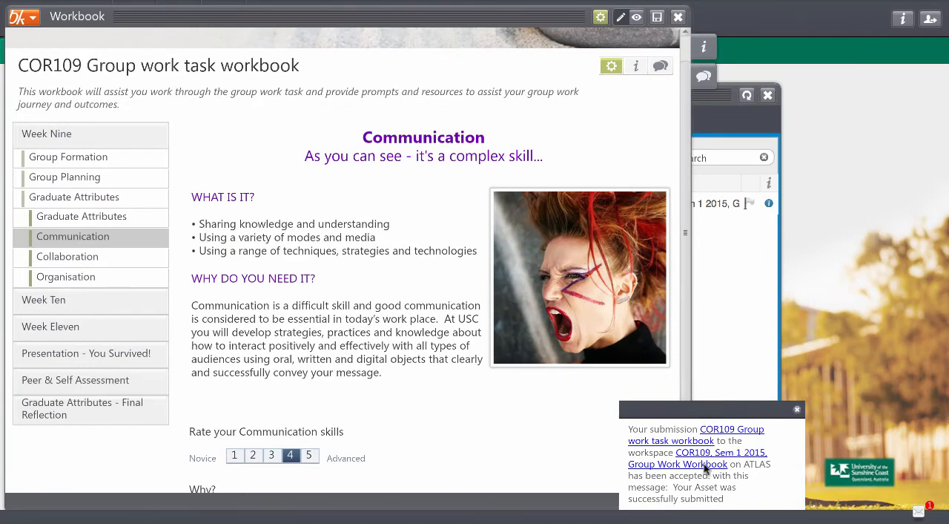
{"action": "mouse_move", "coordinate": [731, 485]}
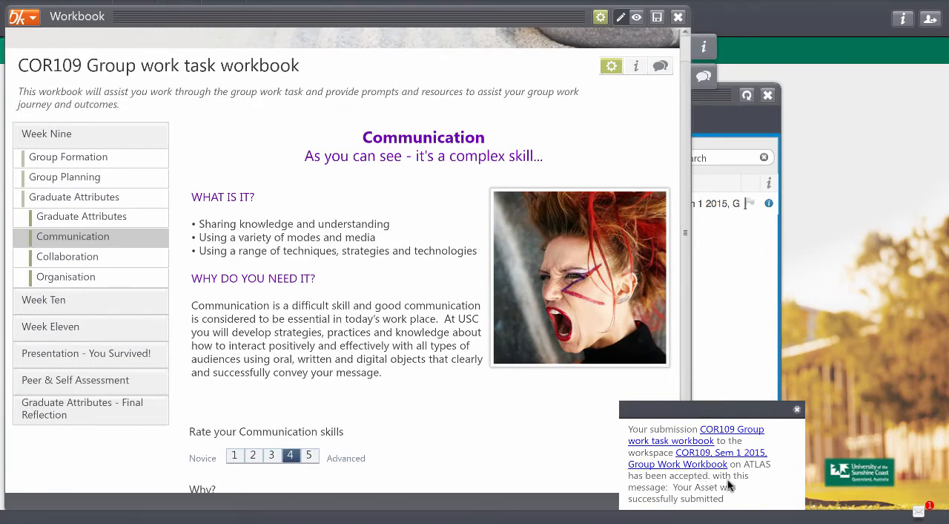
{"action": "mouse_move", "coordinate": [751, 431]}
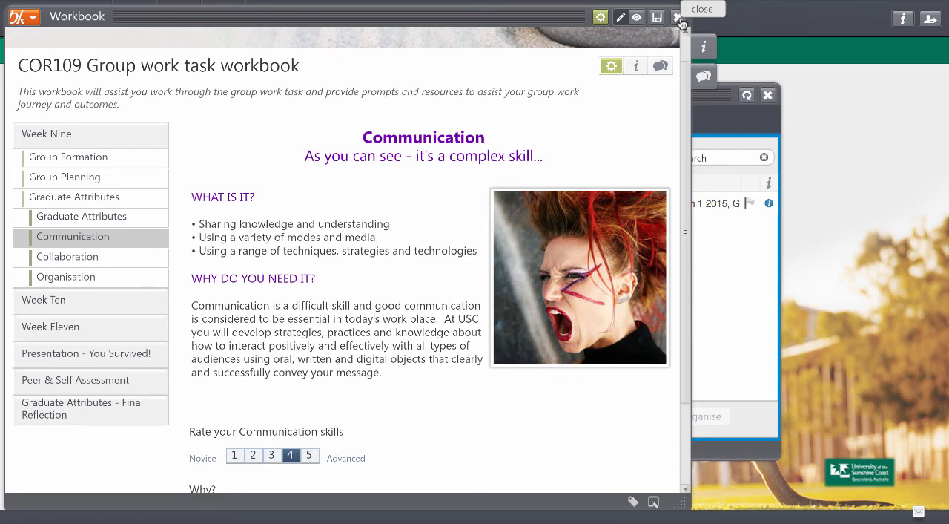
Step: Close the workbook and select COR109 Group work task workbook in the Assets list
{"action": "left_click", "coordinate": [702, 8]}
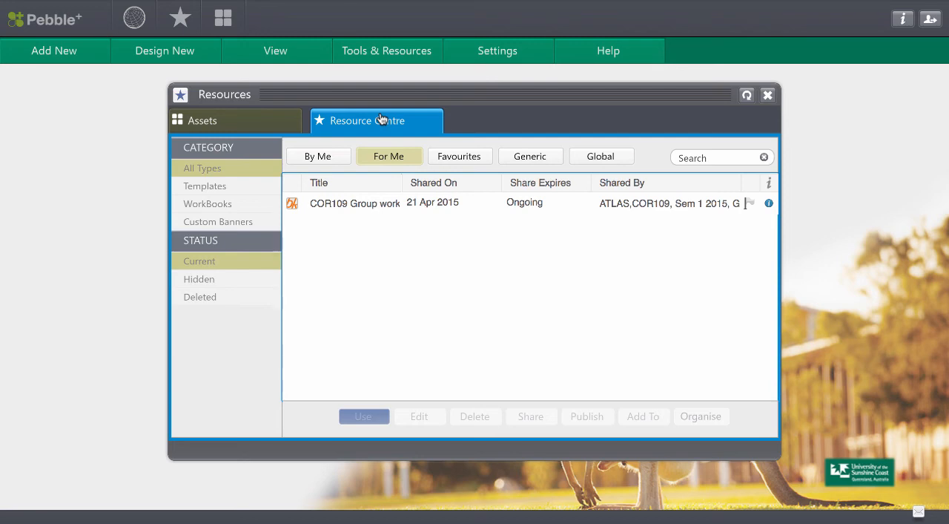
{"action": "mouse_move", "coordinate": [344, 209]}
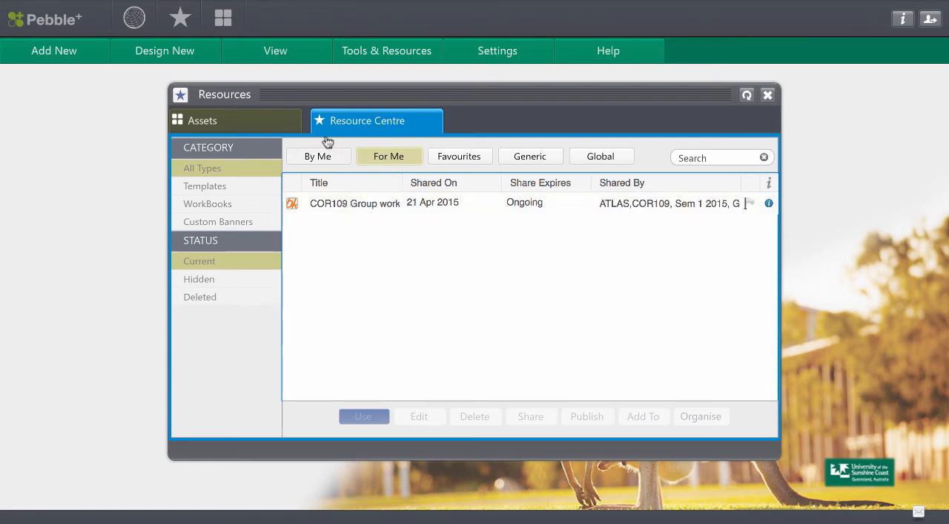
{"action": "left_click", "coordinate": [203, 120]}
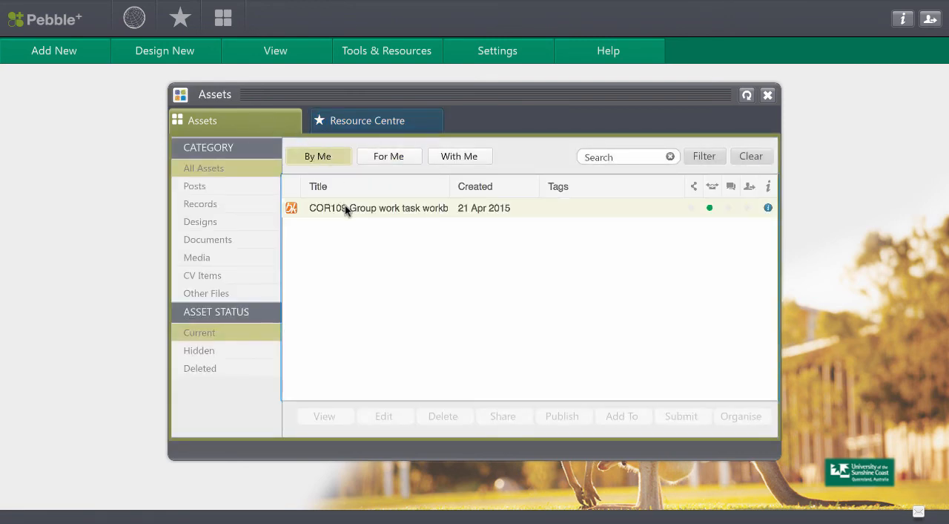
{"action": "left_click", "coordinate": [378, 208]}
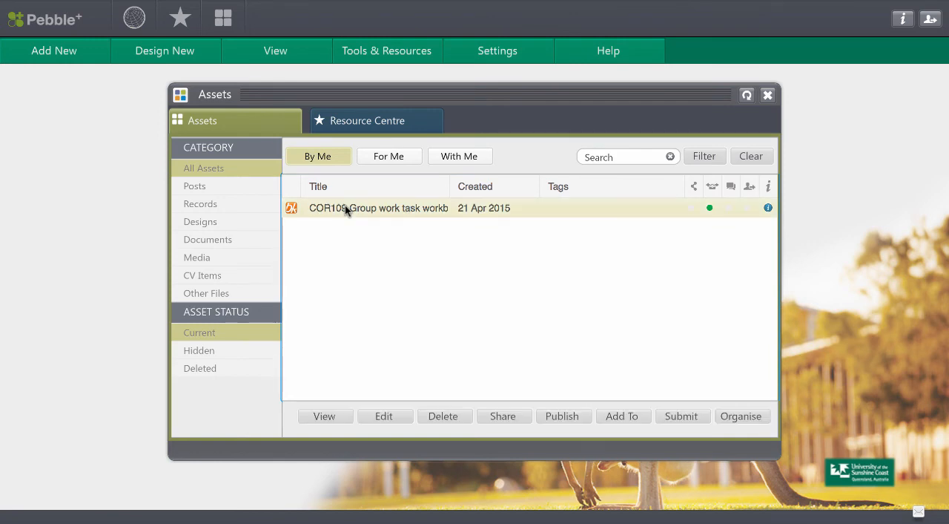
{"action": "mouse_move", "coordinate": [455, 184]}
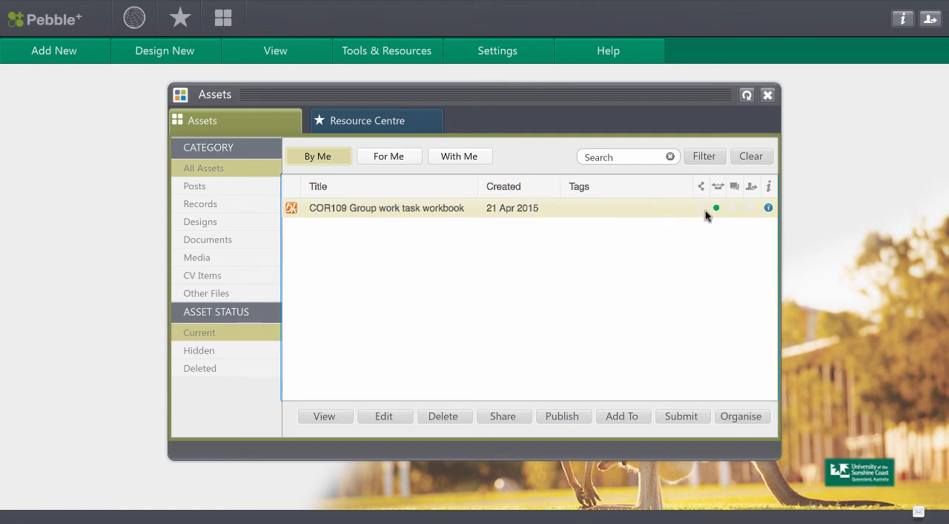
{"action": "mouse_move", "coordinate": [717, 208]}
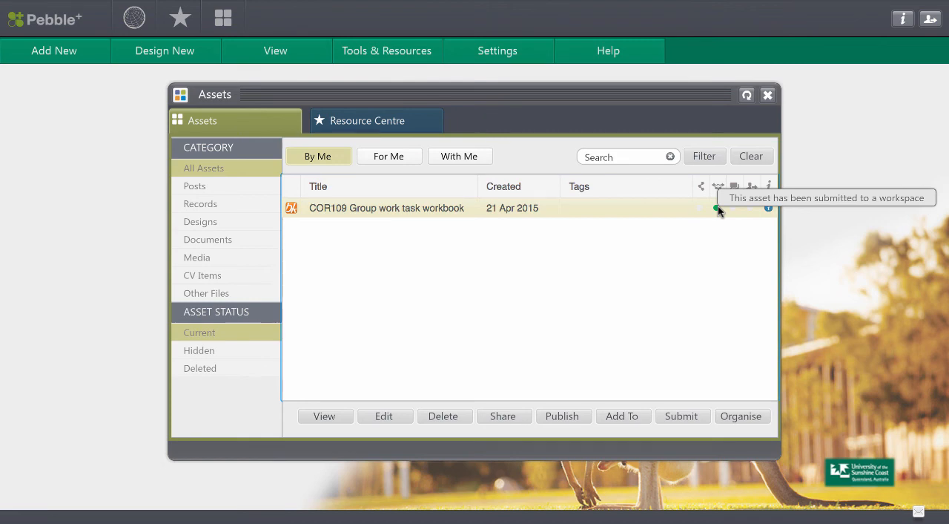
{"action": "mouse_move", "coordinate": [441, 124]}
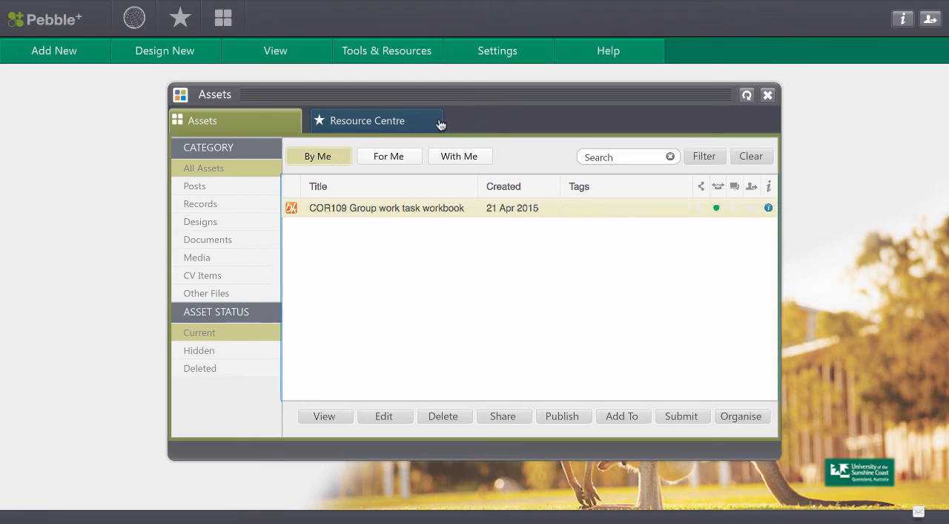
Step: From Resource Centre's For Me list, use the COR109 template to open the existing workbook
{"action": "left_click", "coordinate": [376, 120]}
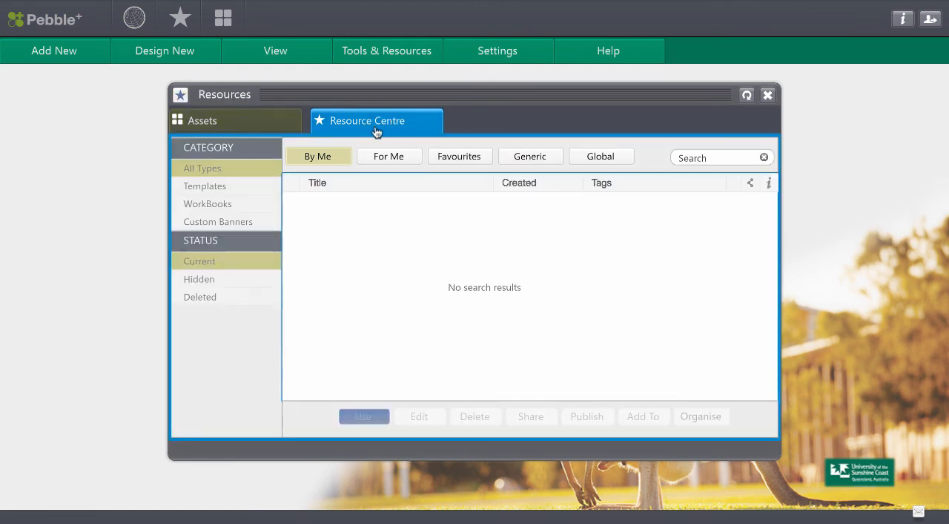
{"action": "left_click", "coordinate": [389, 155]}
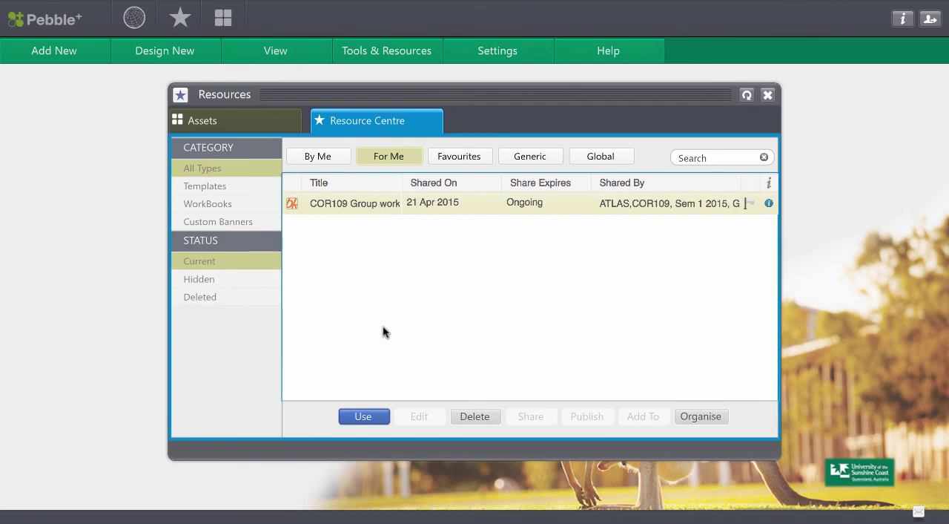
{"action": "left_click", "coordinate": [363, 415]}
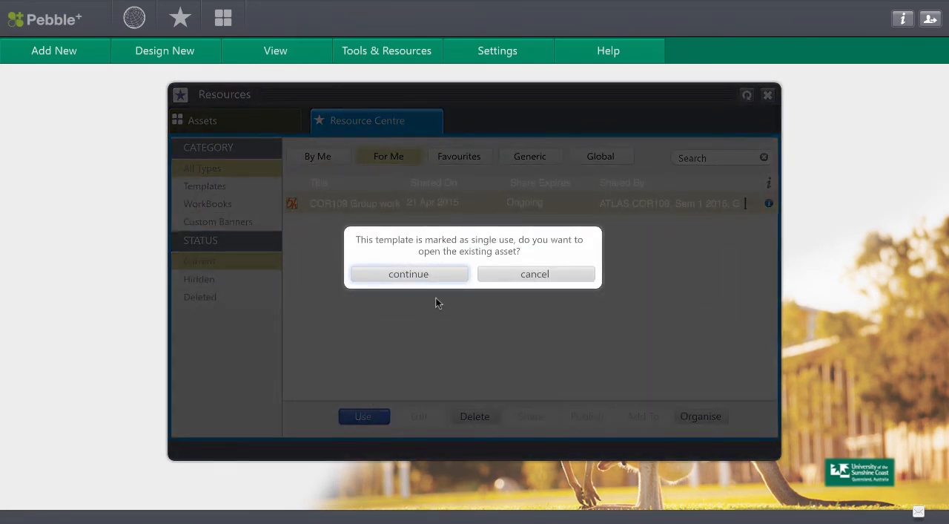
{"action": "mouse_move", "coordinate": [440, 290]}
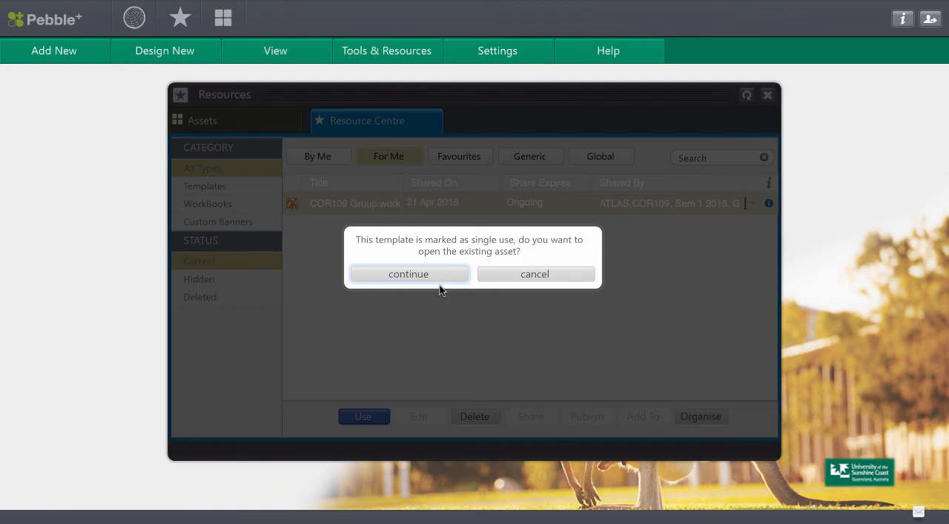
{"action": "mouse_move", "coordinate": [510, 258]}
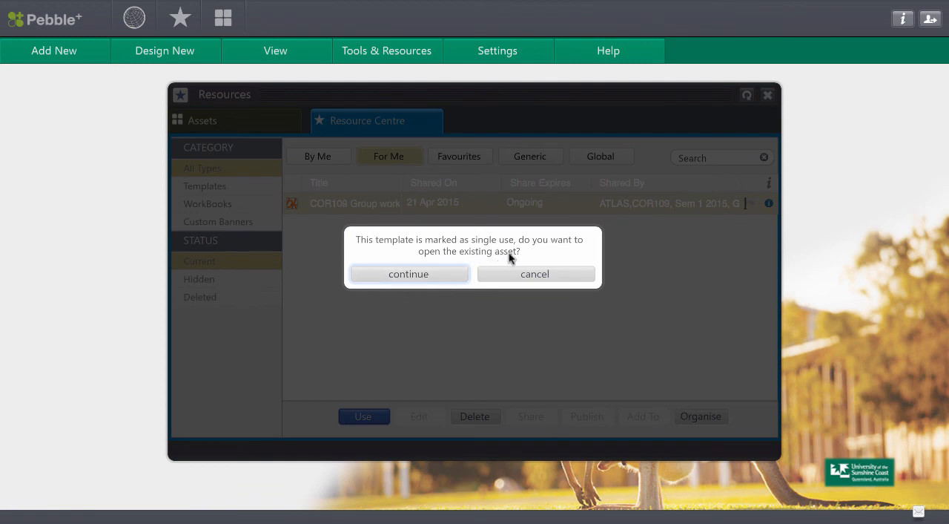
{"action": "mouse_move", "coordinate": [409, 273]}
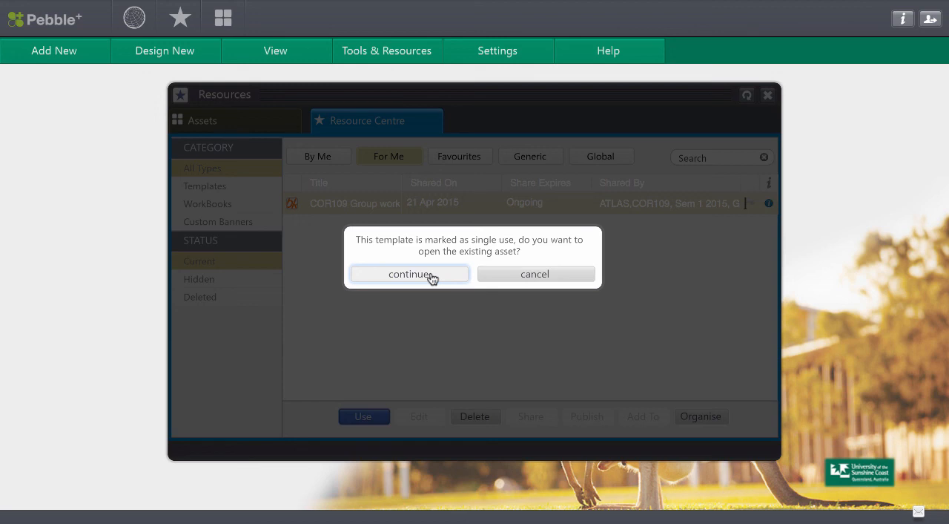
{"action": "left_click", "coordinate": [410, 274]}
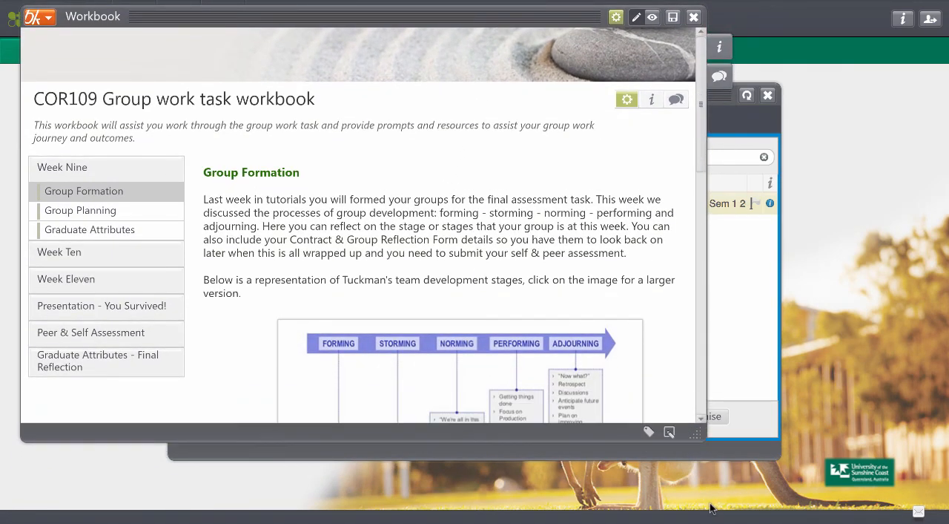
Step: Scroll the reopened COR109 workbook, then close it to return to the shared resources list
{"action": "scroll", "scroll_direction": "down", "scroll_amount": 3}
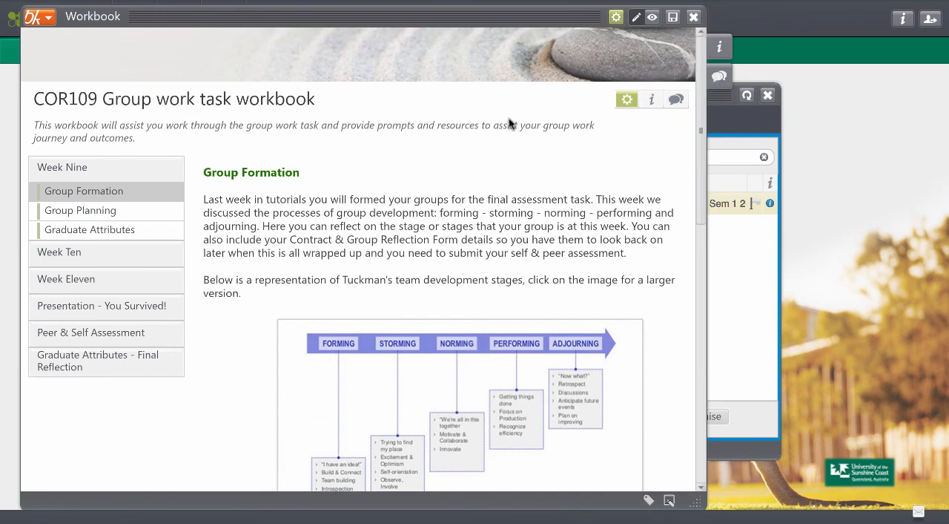
{"action": "left_click", "coordinate": [694, 16]}
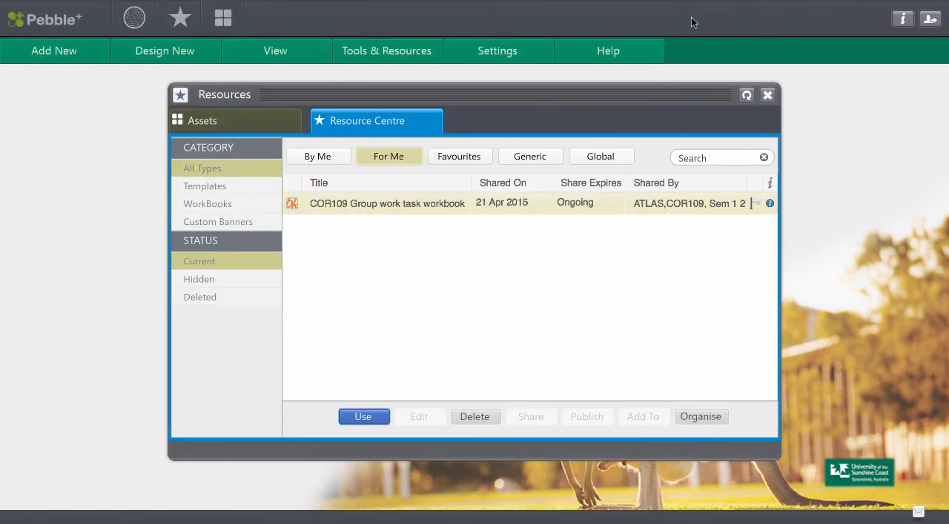